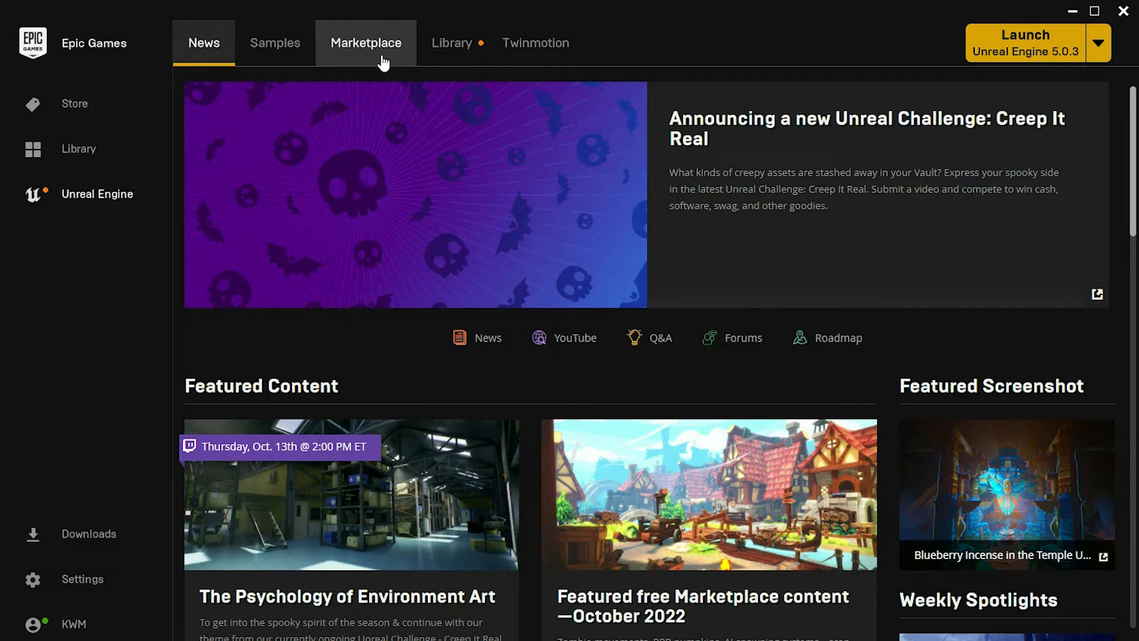
Search the Marketplace for 'firebase blueprint' and open the Firebase Blueprint Plugin Library page.
left_click(367, 43)
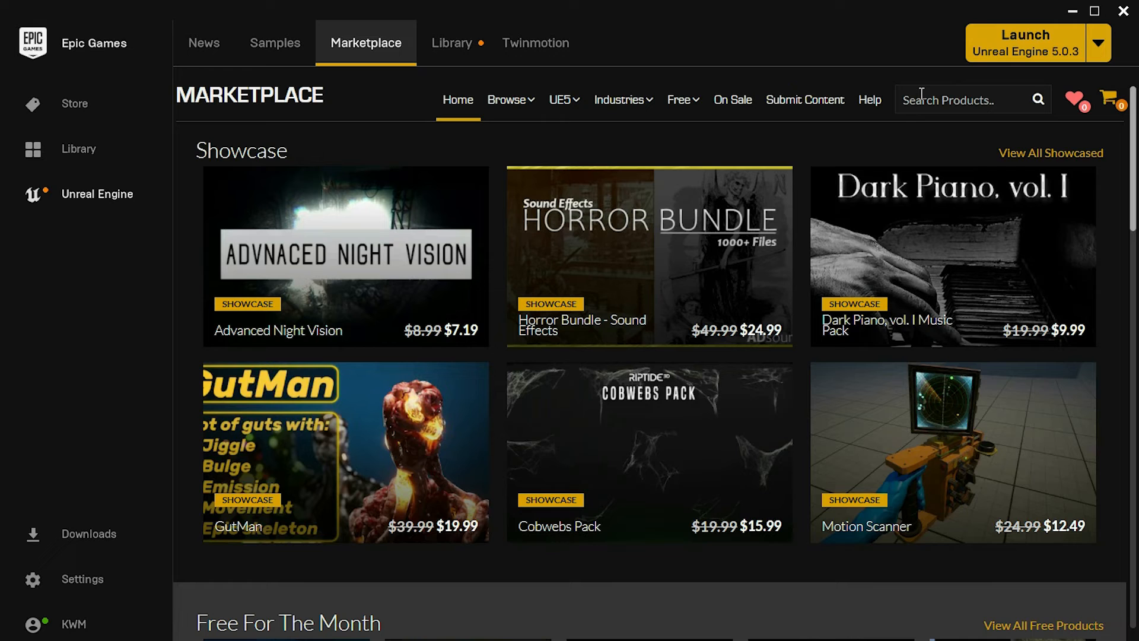
type("firebase blueprint")
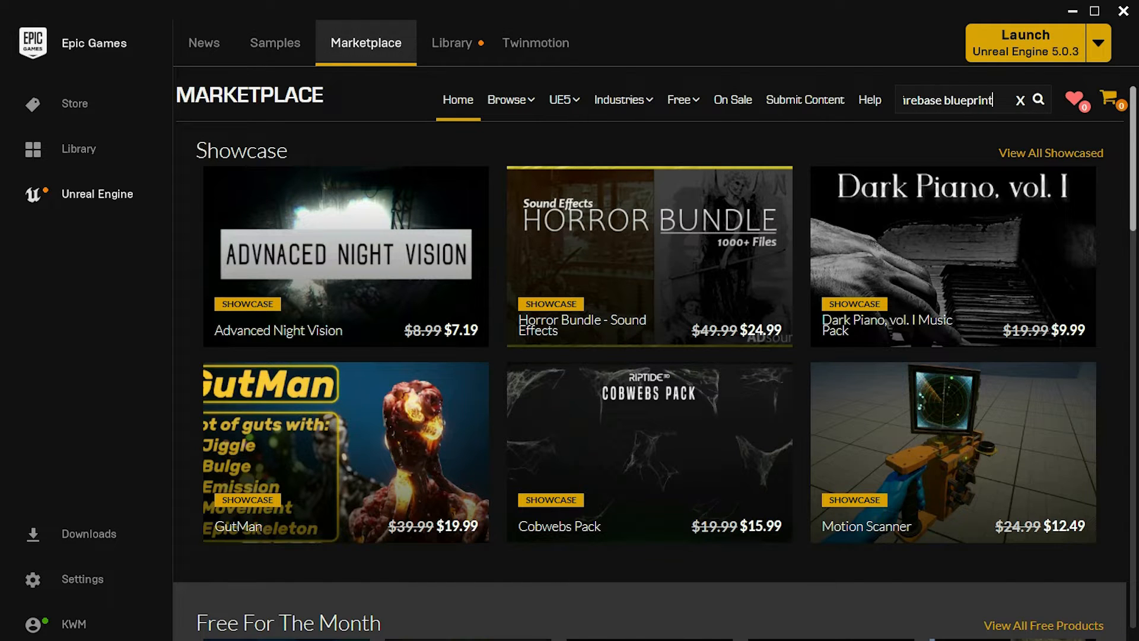
type("firebase blueprint")
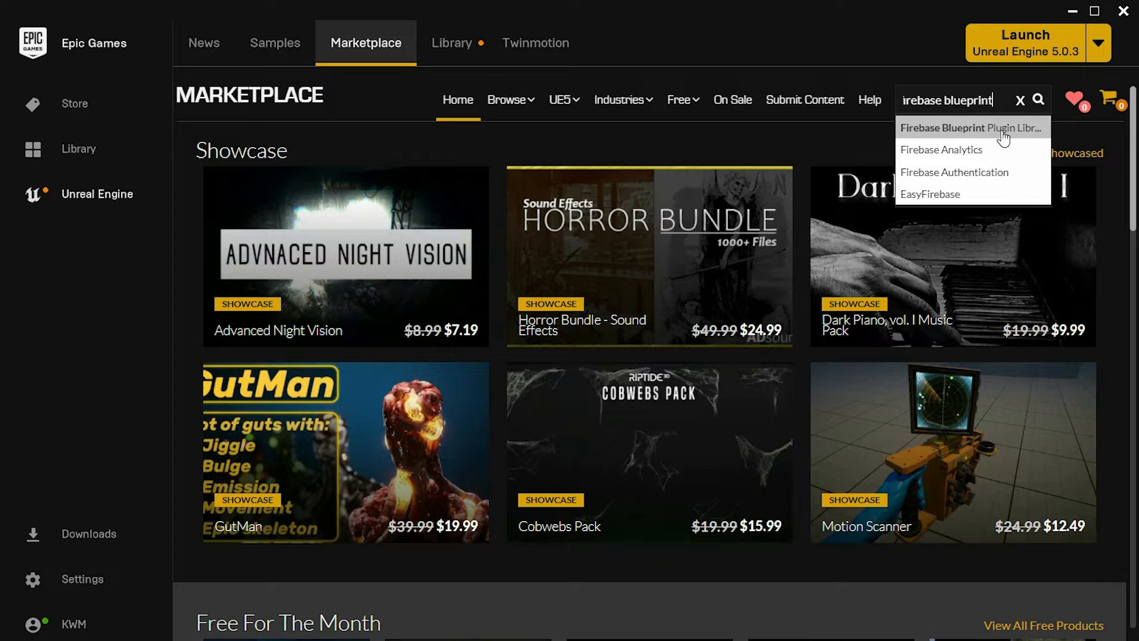
left_click(964, 127)
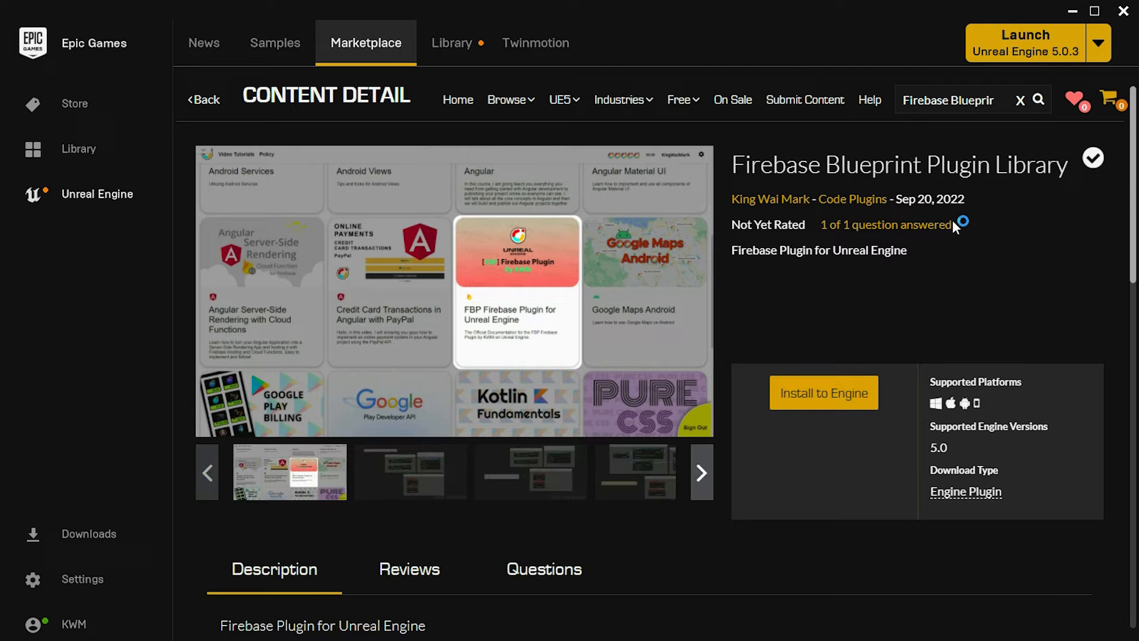
left_click(823, 392)
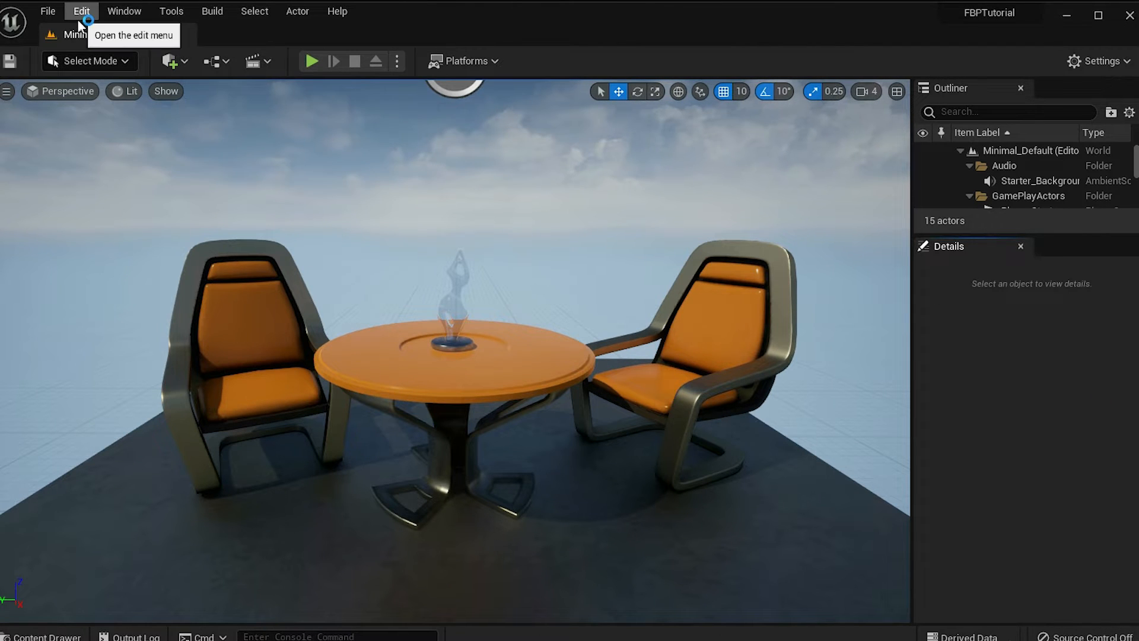
In Edit > Plugins, search 'fbp', enable the FBP plugin and restart the editor.
left_click(80, 11)
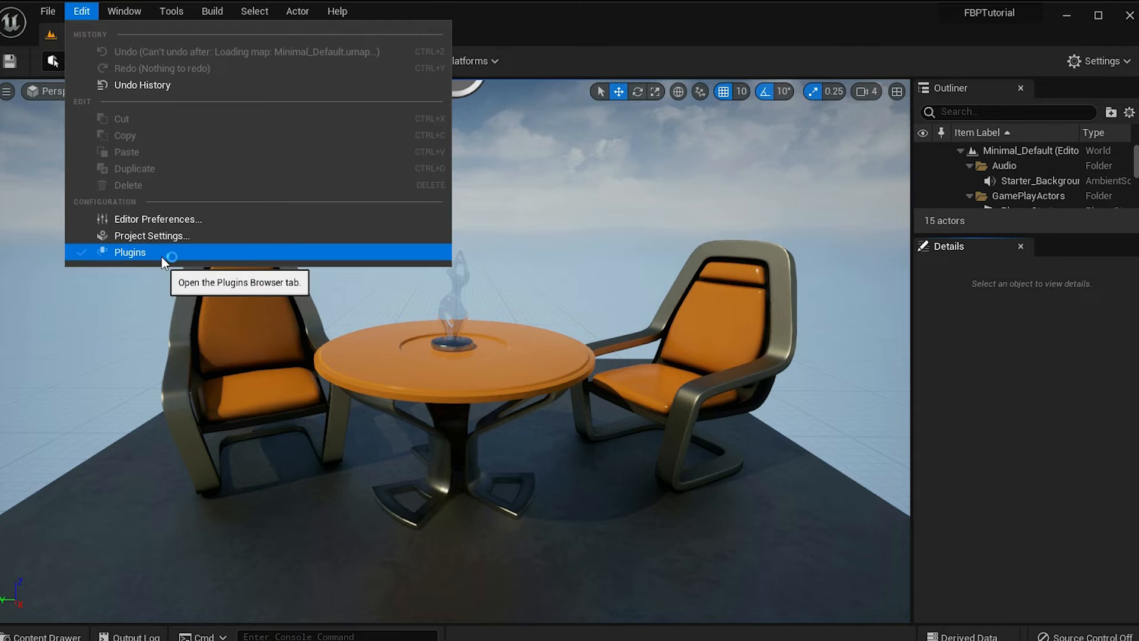
left_click(129, 251)
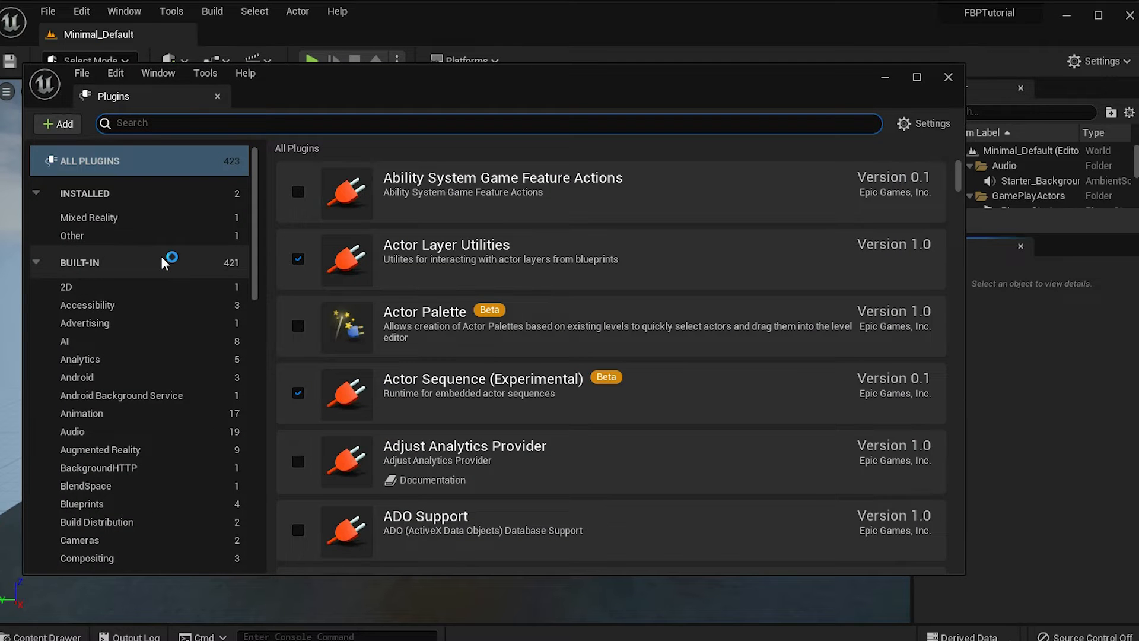
left_click(86, 161)
type("f")
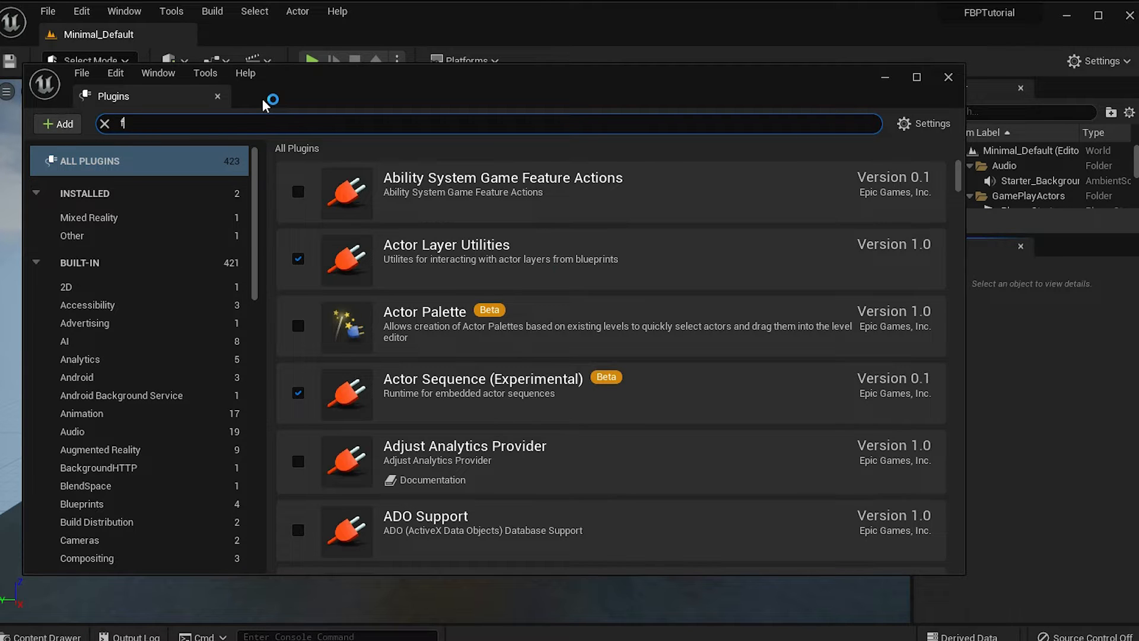
type("bp")
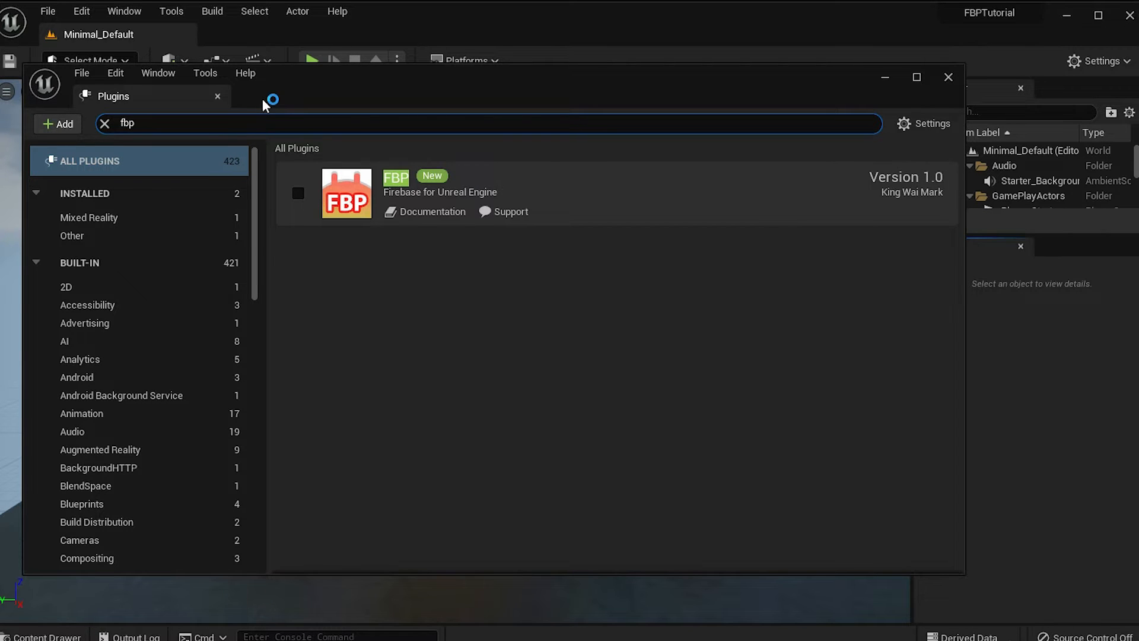
left_click(298, 193)
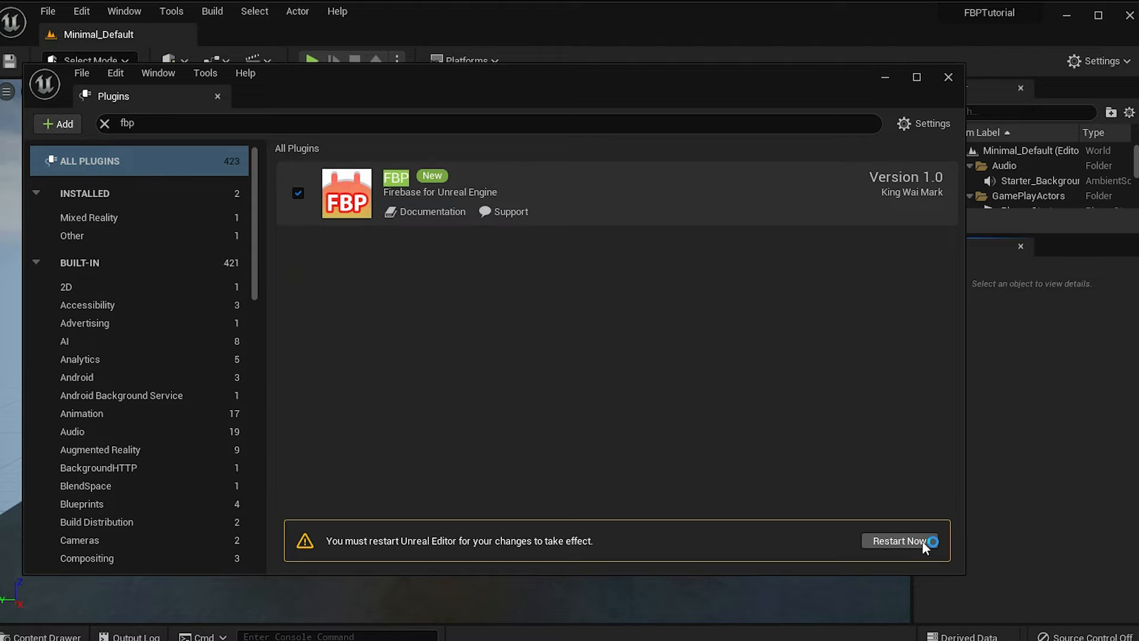
left_click(900, 541)
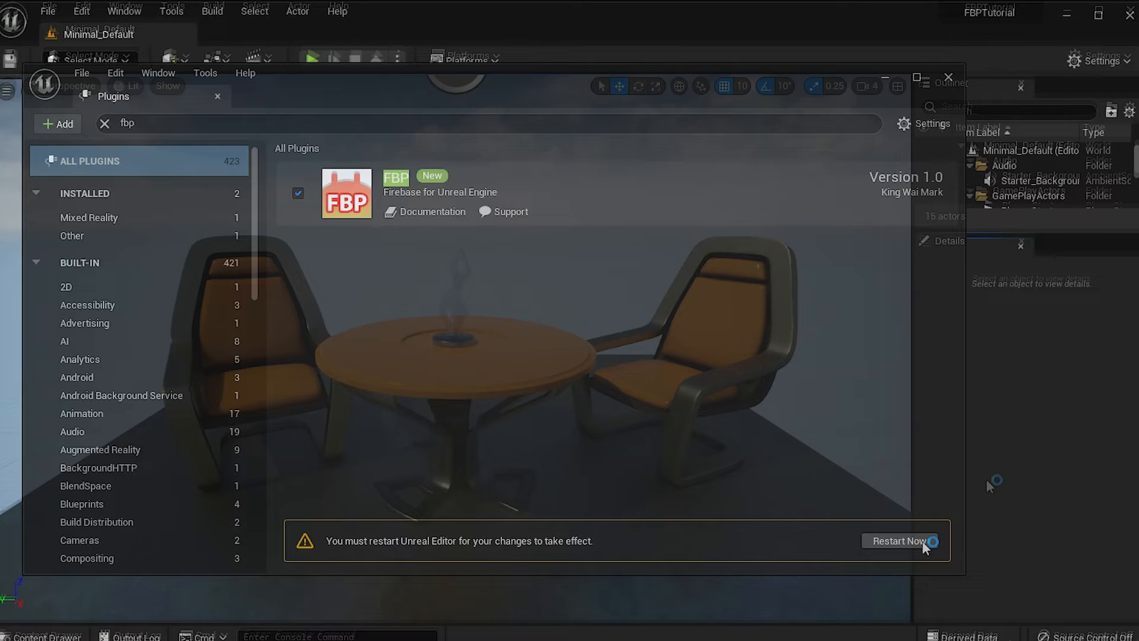
left_click(902, 541)
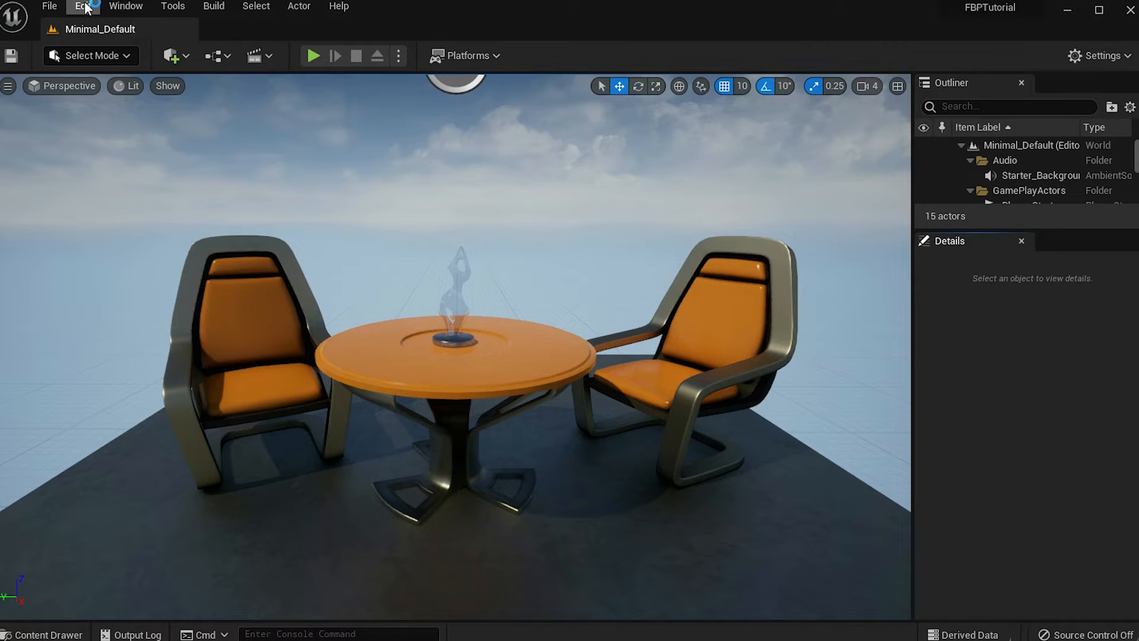
Reopen the Plugins browser filtered to 'fbp' and confirm FBP remains enabled.
left_click(82, 7)
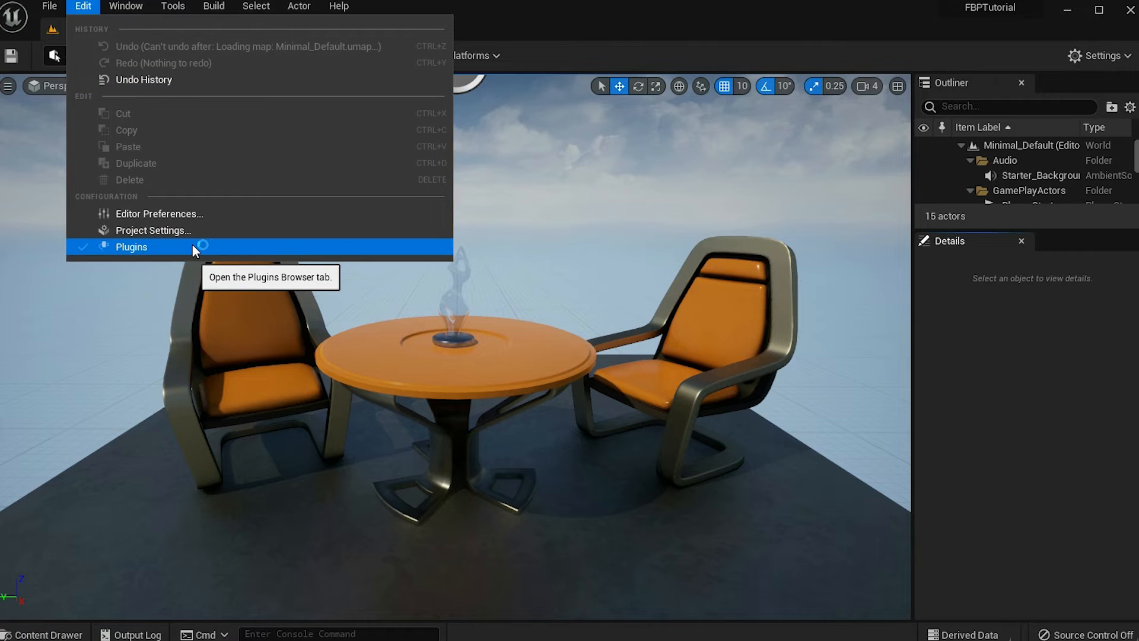
left_click(131, 247)
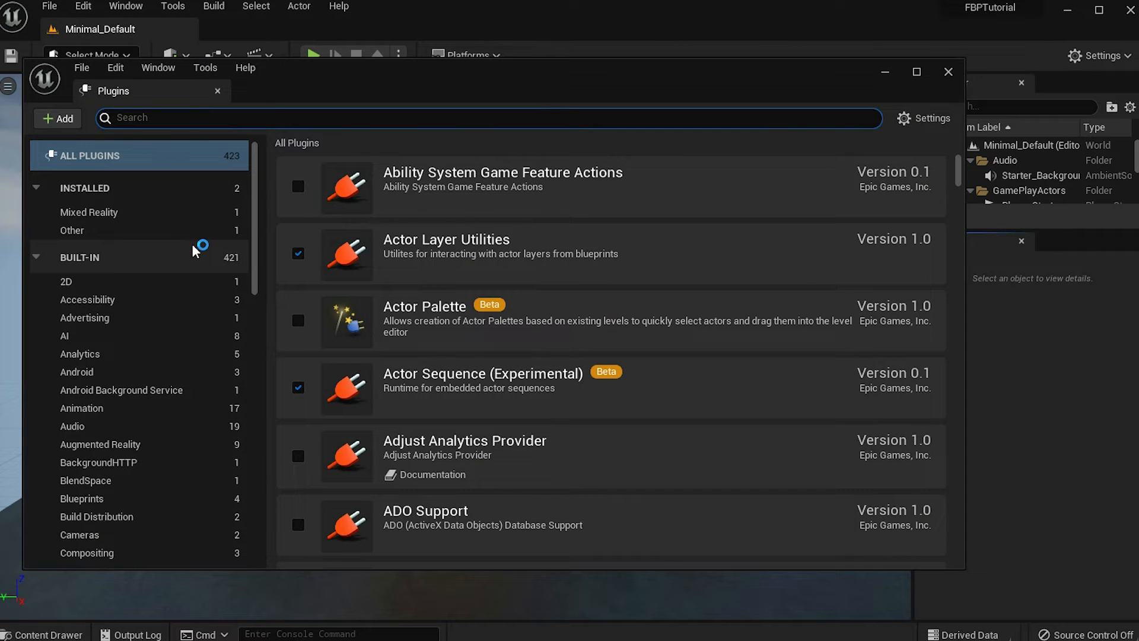
type("fb")
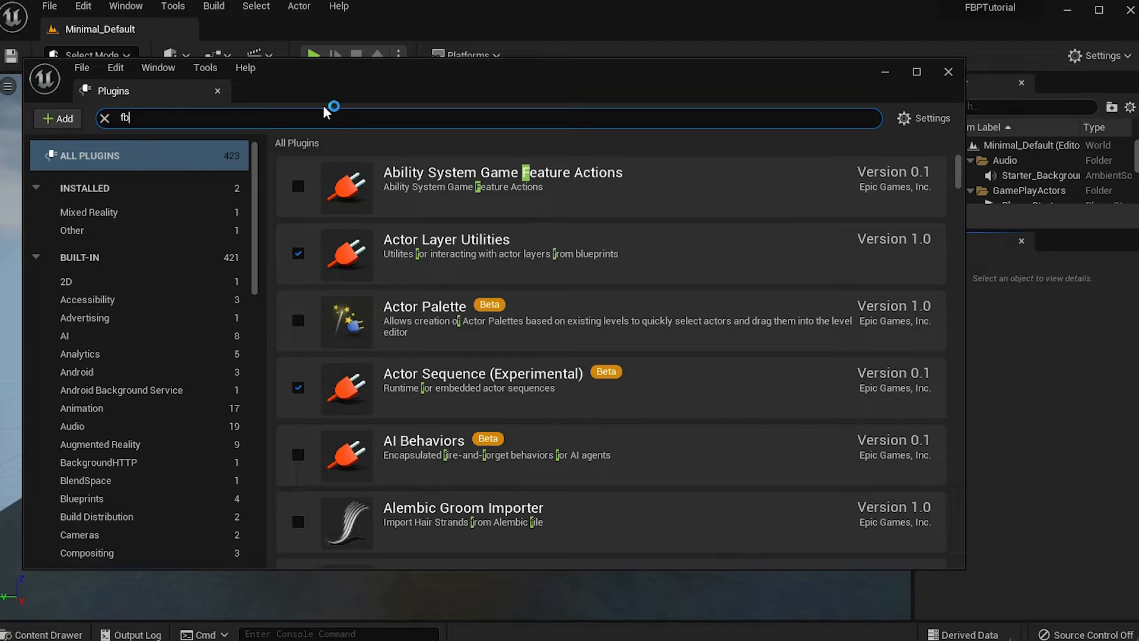
type("p")
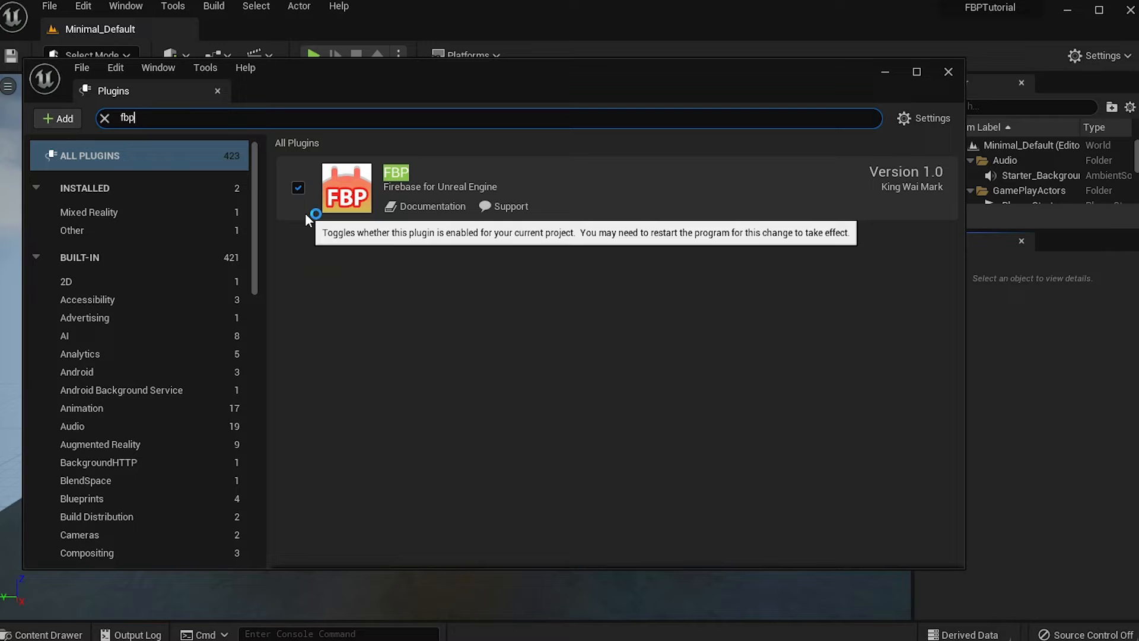
mouse_move(854, 157)
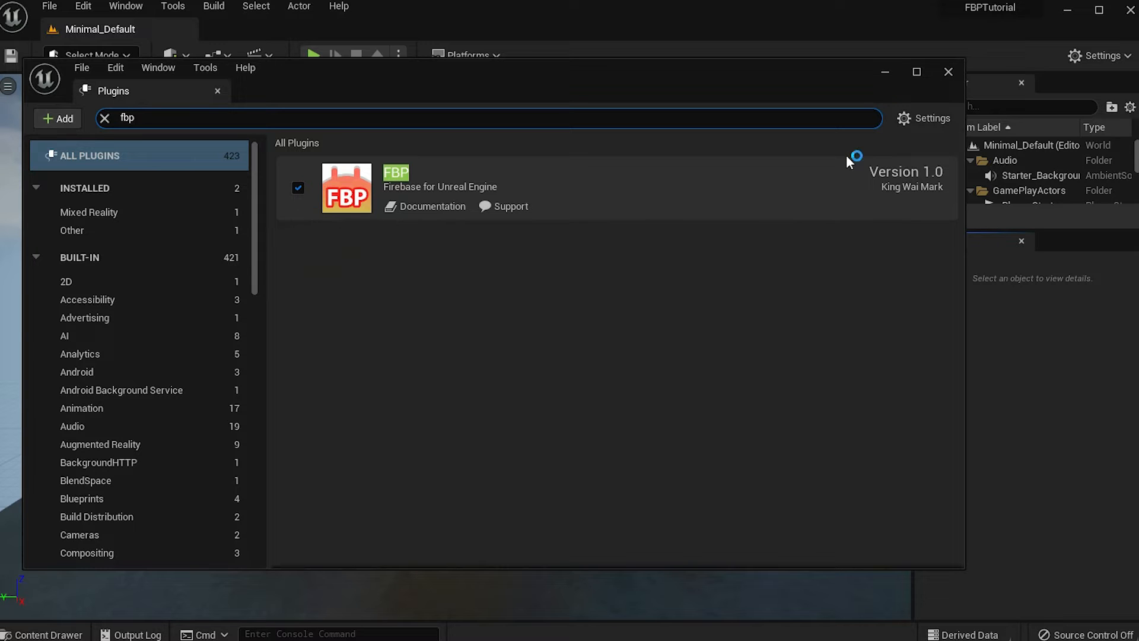
left_click(948, 71)
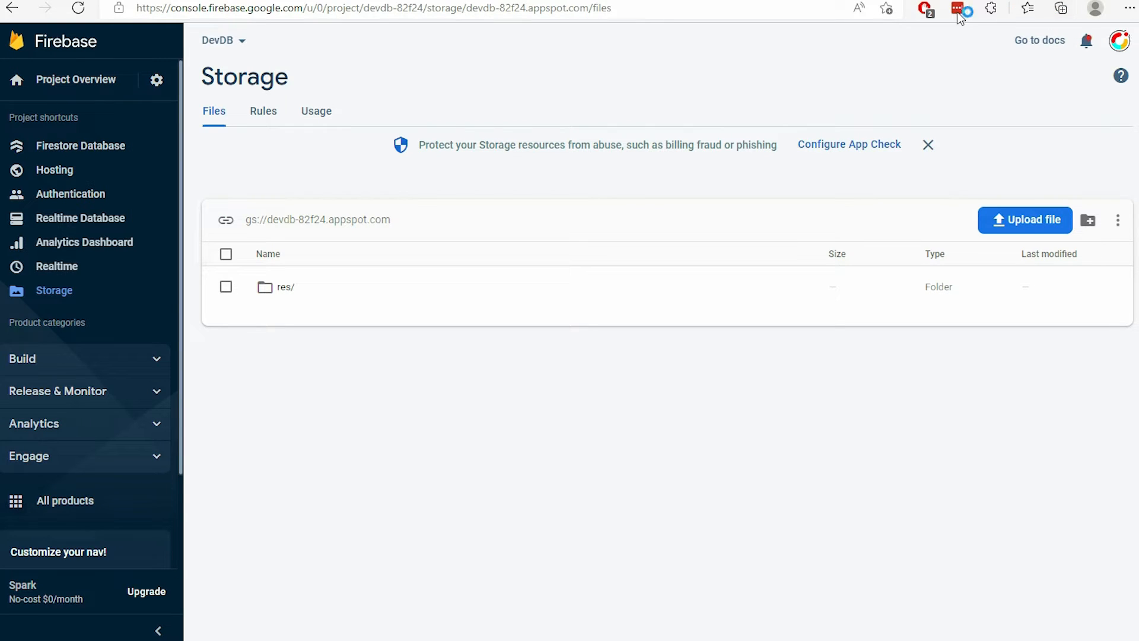
From Project settings > Your apps, start adding an Android app to DevDB.
left_click(156, 79)
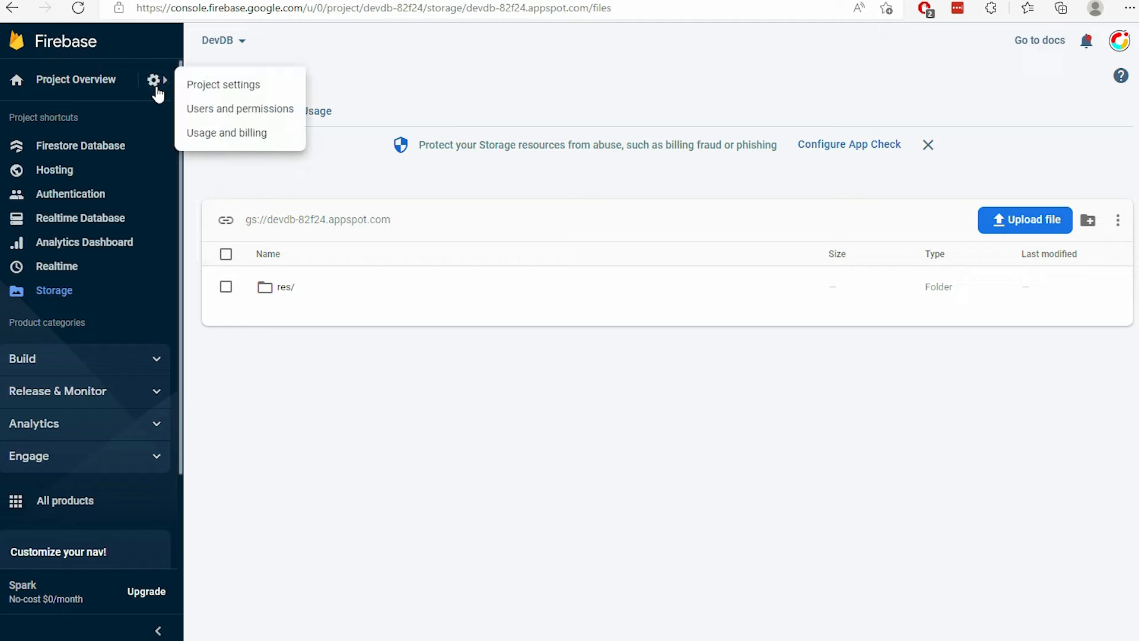
left_click(223, 84)
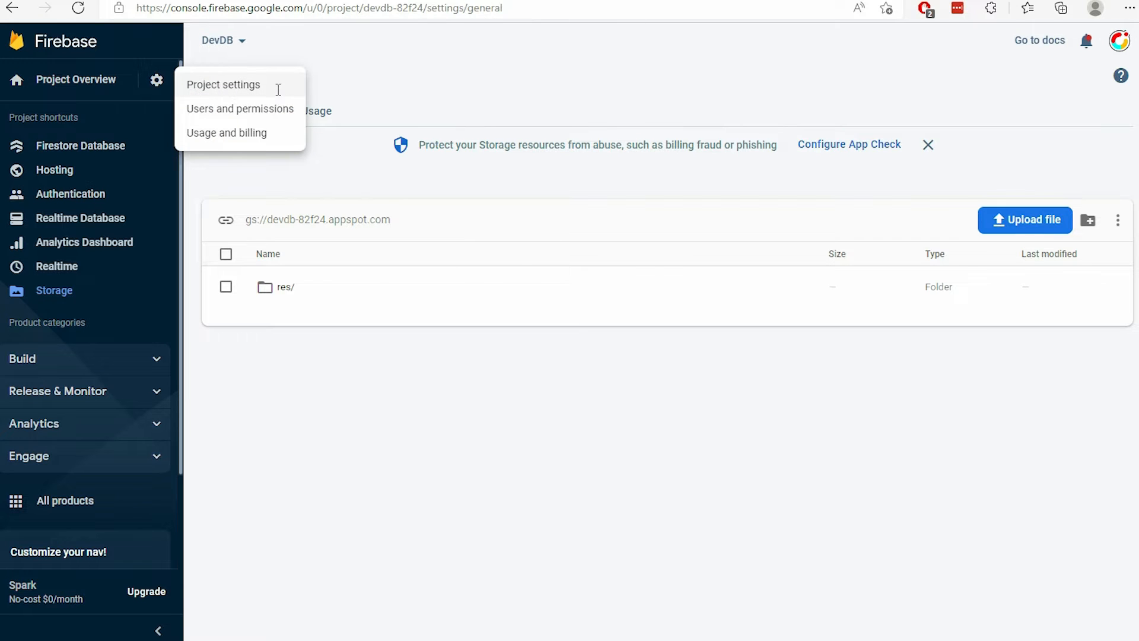
left_click(223, 84)
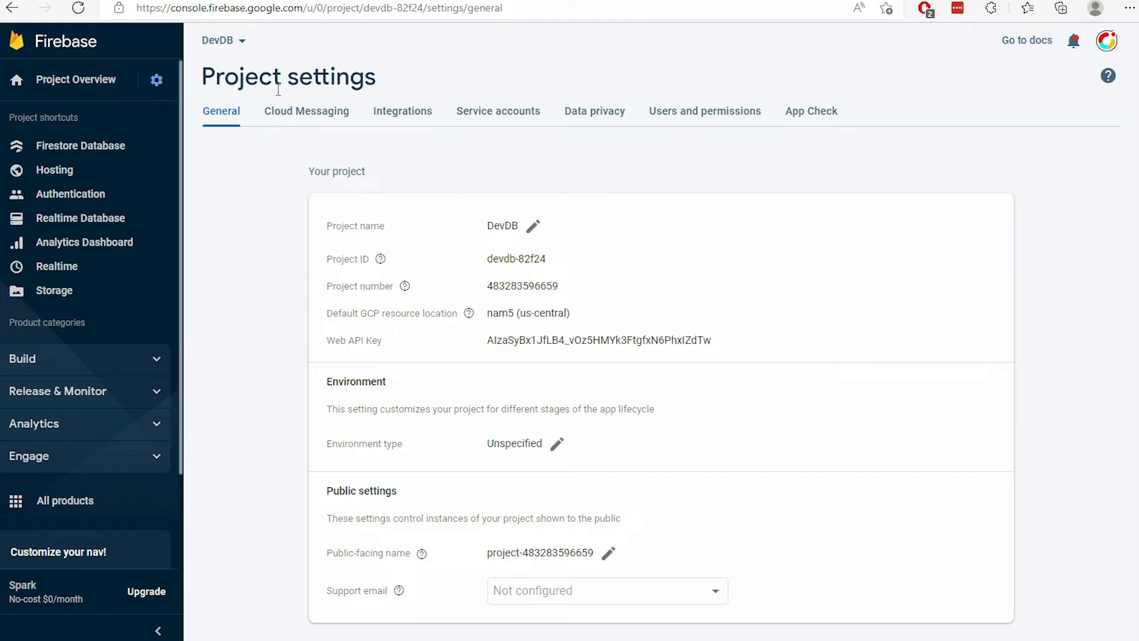
scroll("down", 3)
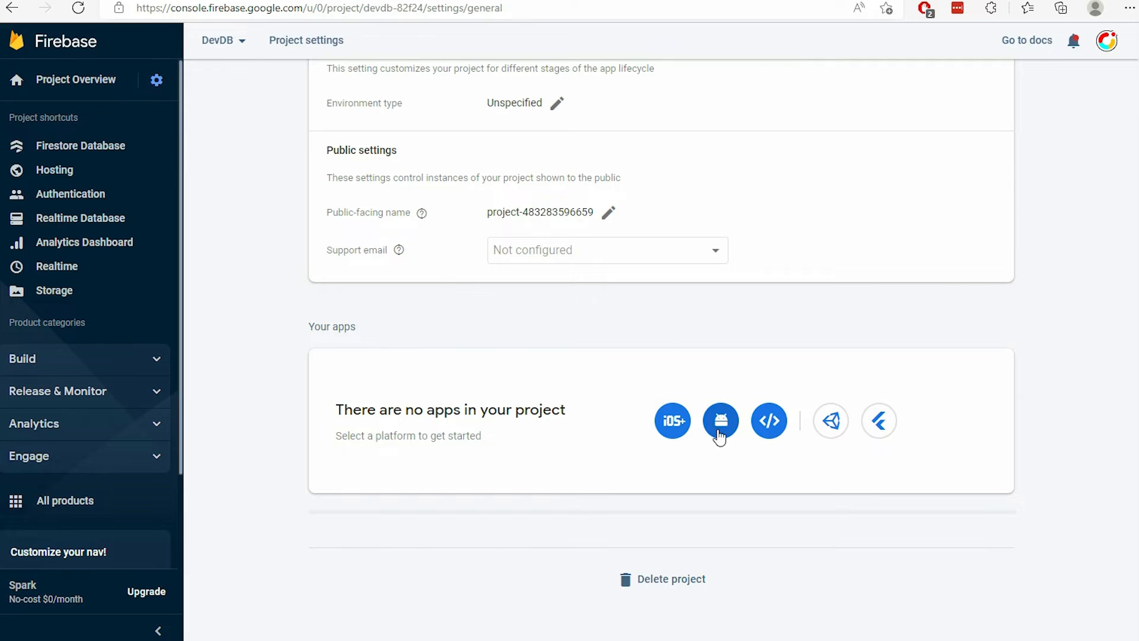
left_click(720, 420)
type("com.myapp")
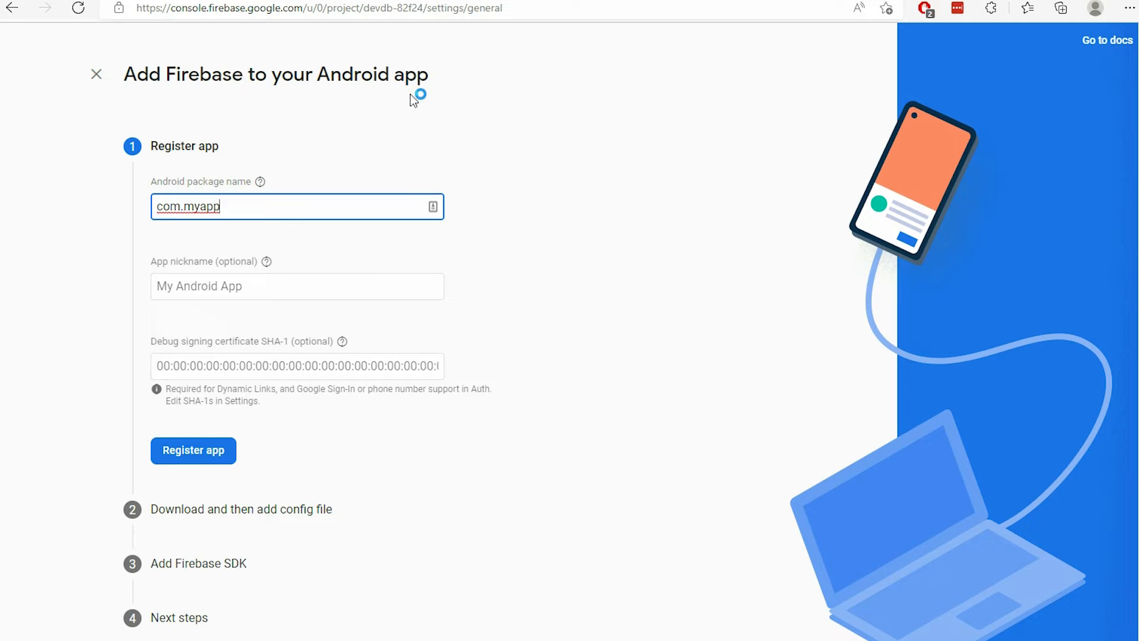
Register Android app com.myapp, download google-services.json and continue to the console.
left_click(194, 450)
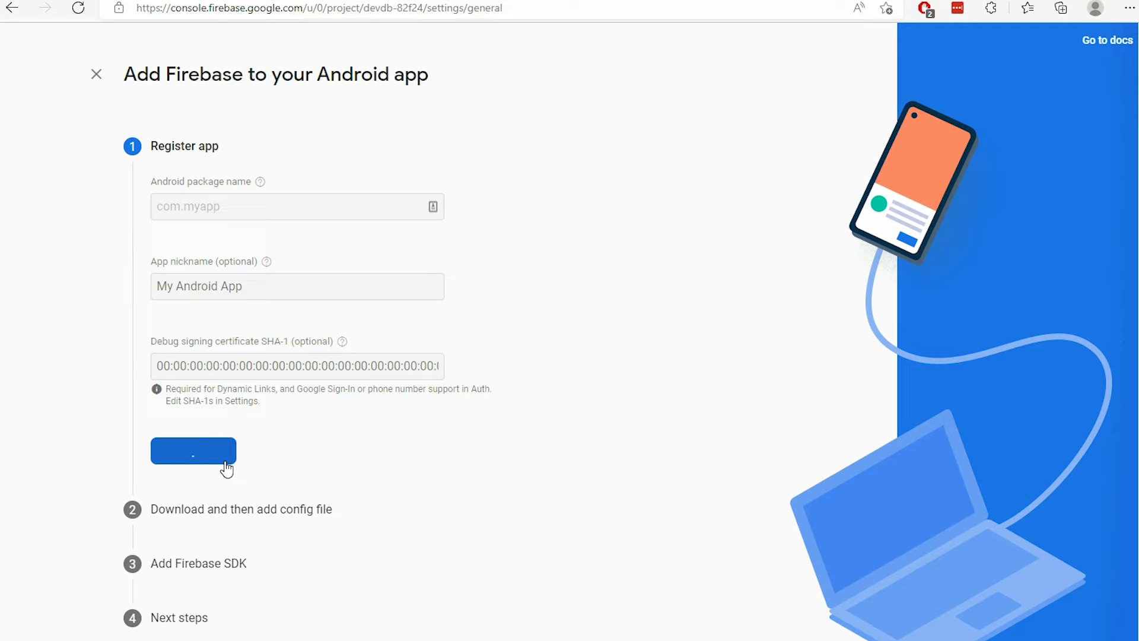
left_click(193, 450)
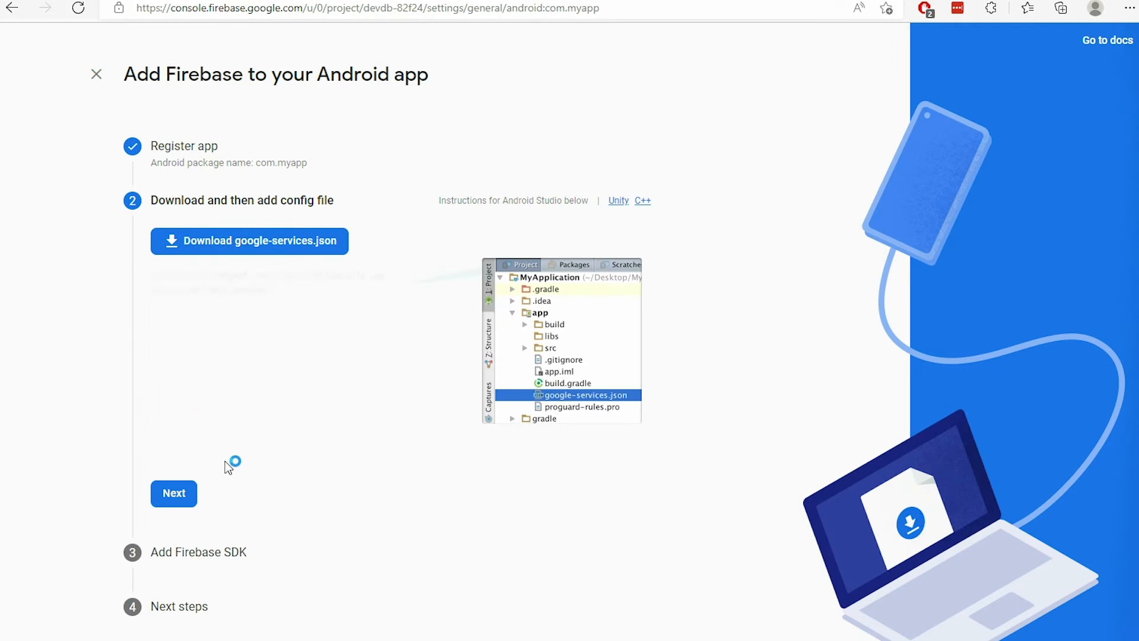
left_click(249, 241)
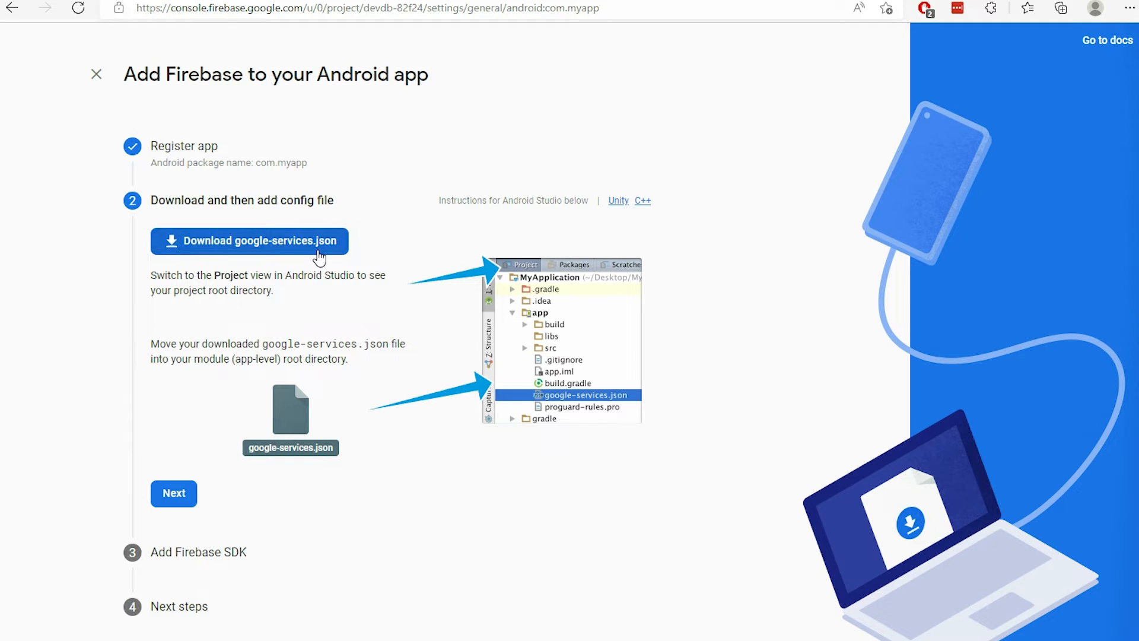
left_click(249, 241)
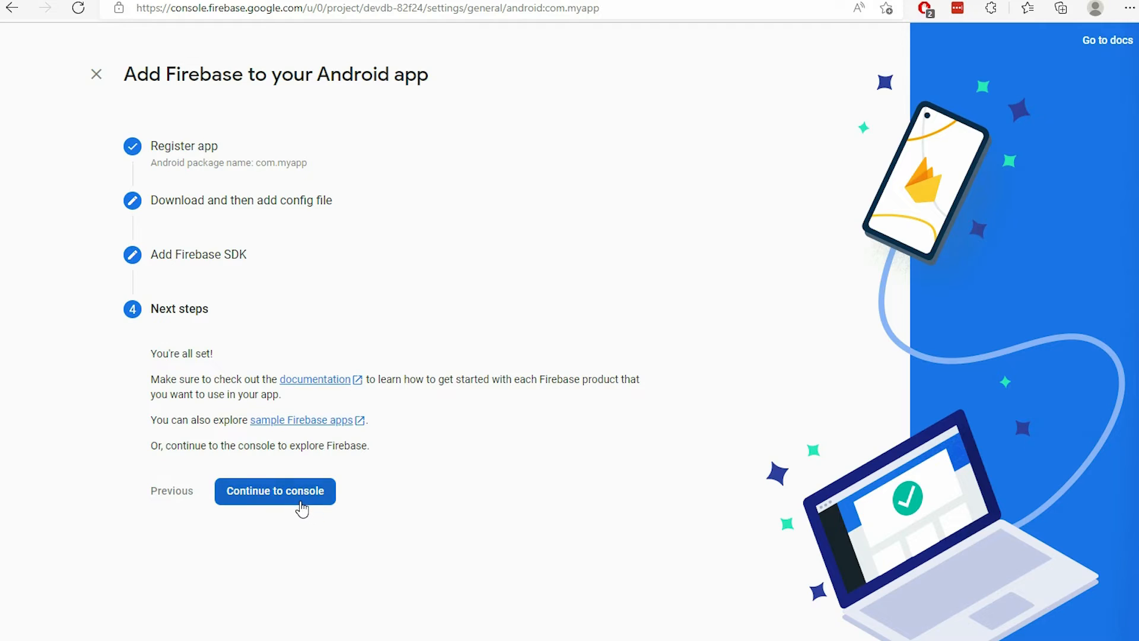
left_click(275, 490)
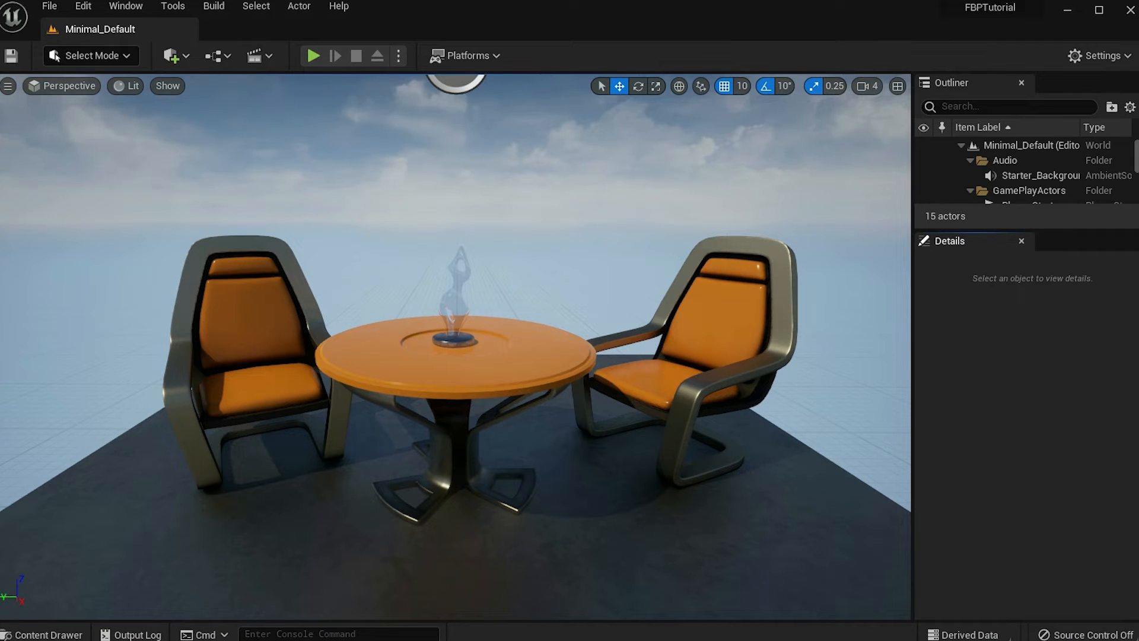
In Project Settings > Platforms > Android, run Configure Now to make platform files writeable.
left_click(82, 6)
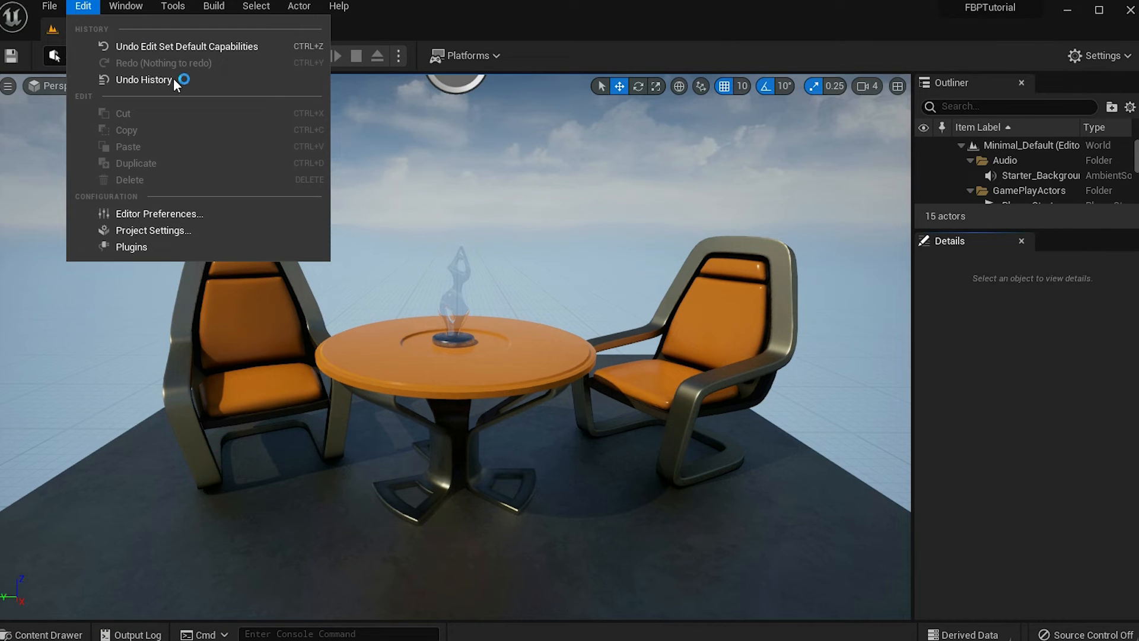
mouse_move(153, 231)
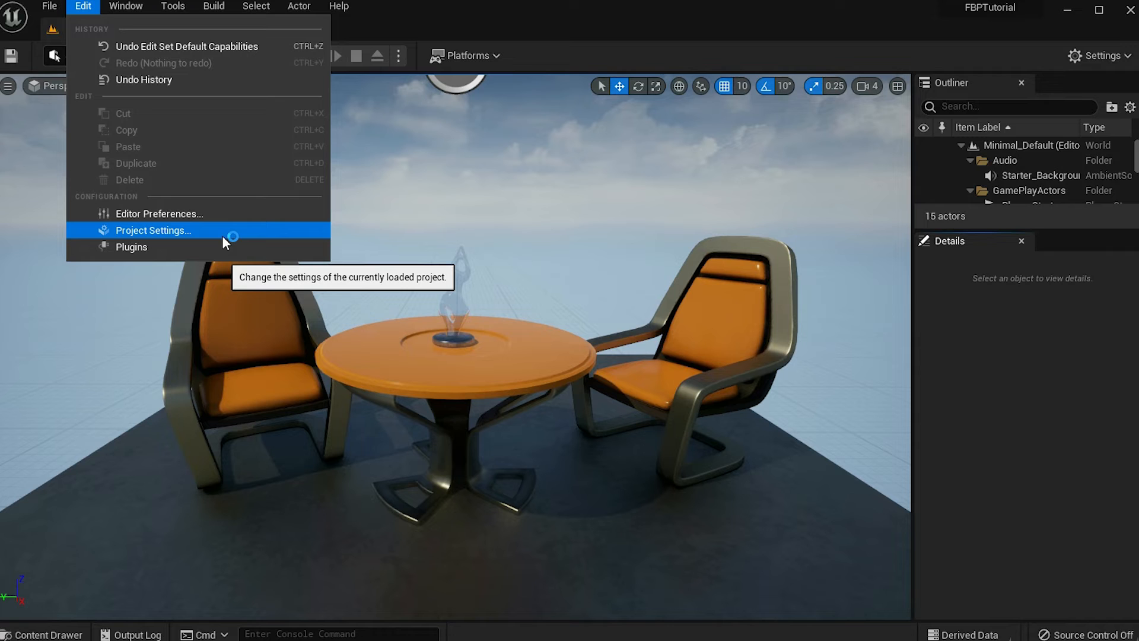
left_click(153, 230)
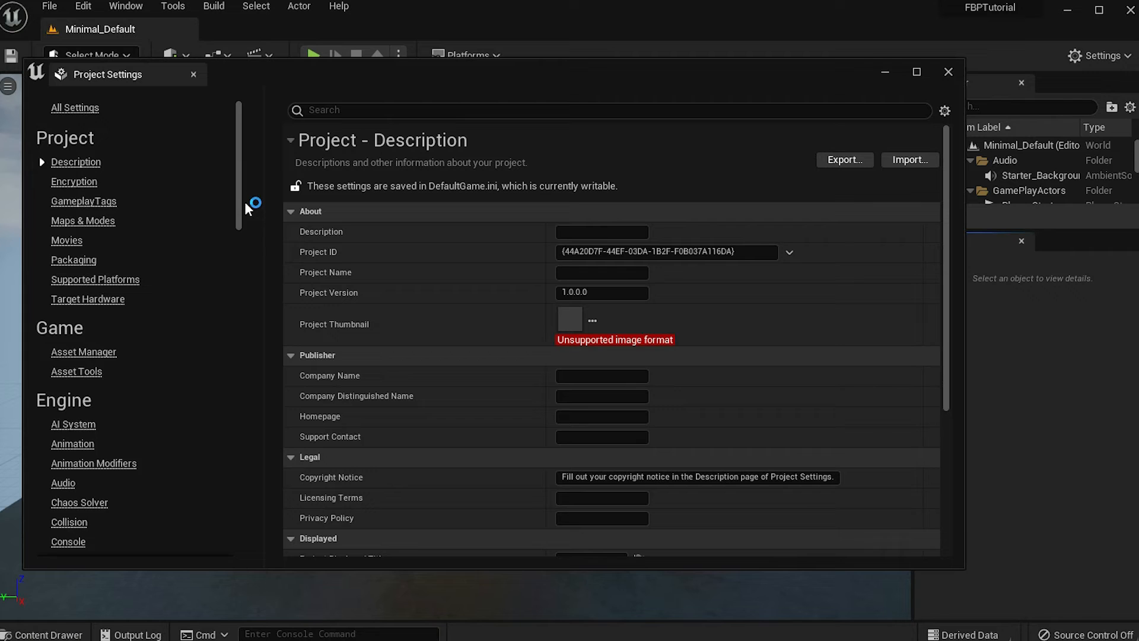
scroll("down", 3)
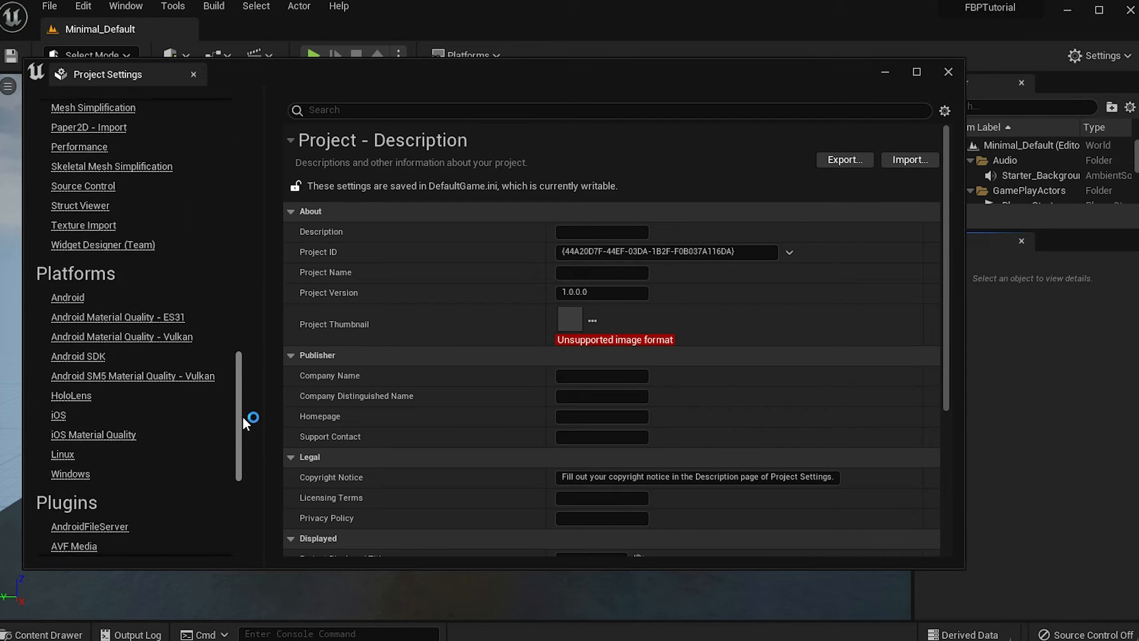
scroll("down", 3)
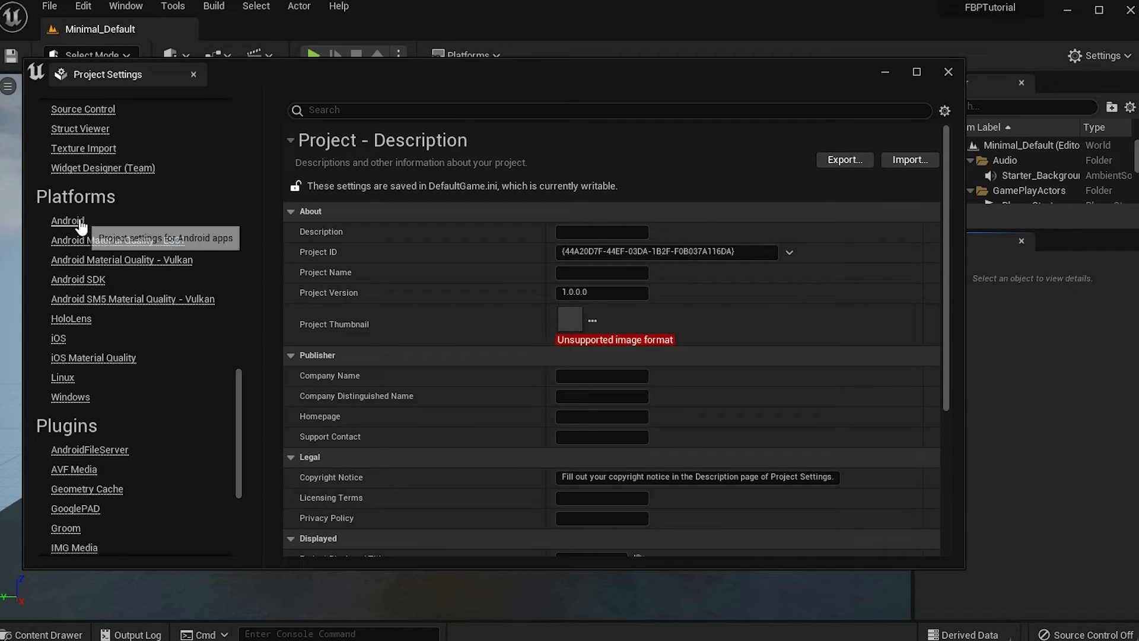
left_click(68, 221)
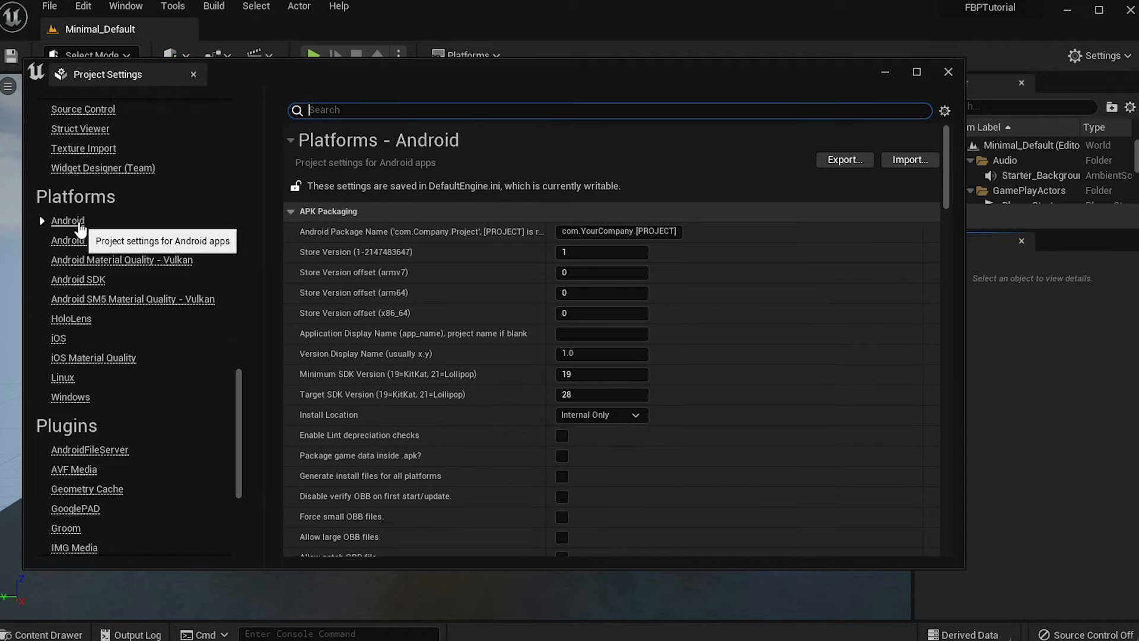
scroll("down", 3)
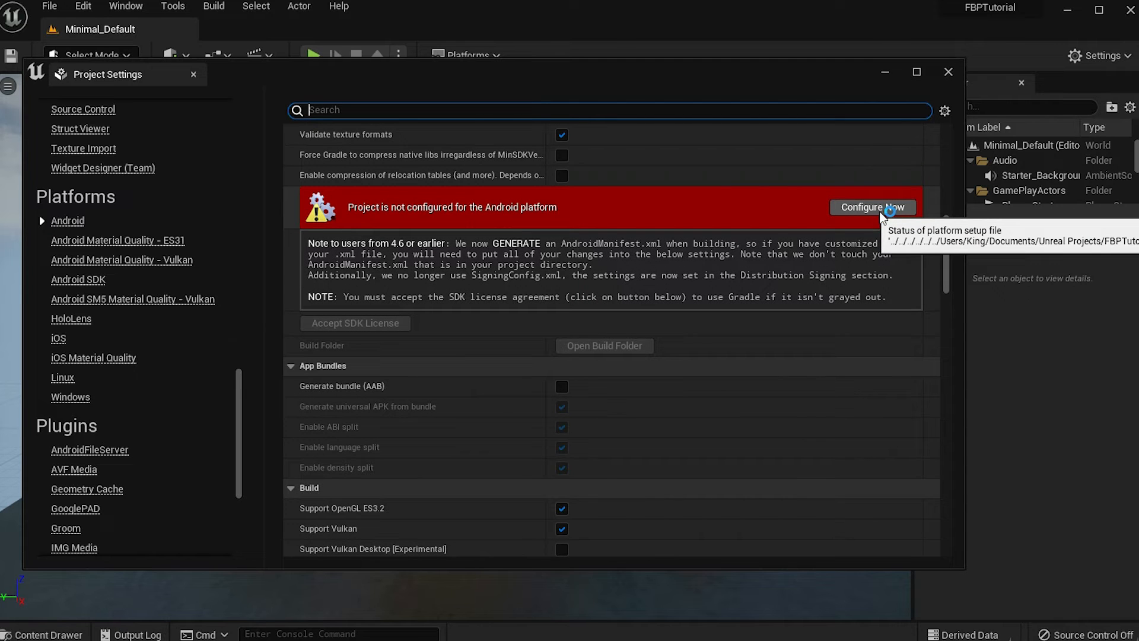
left_click(871, 206)
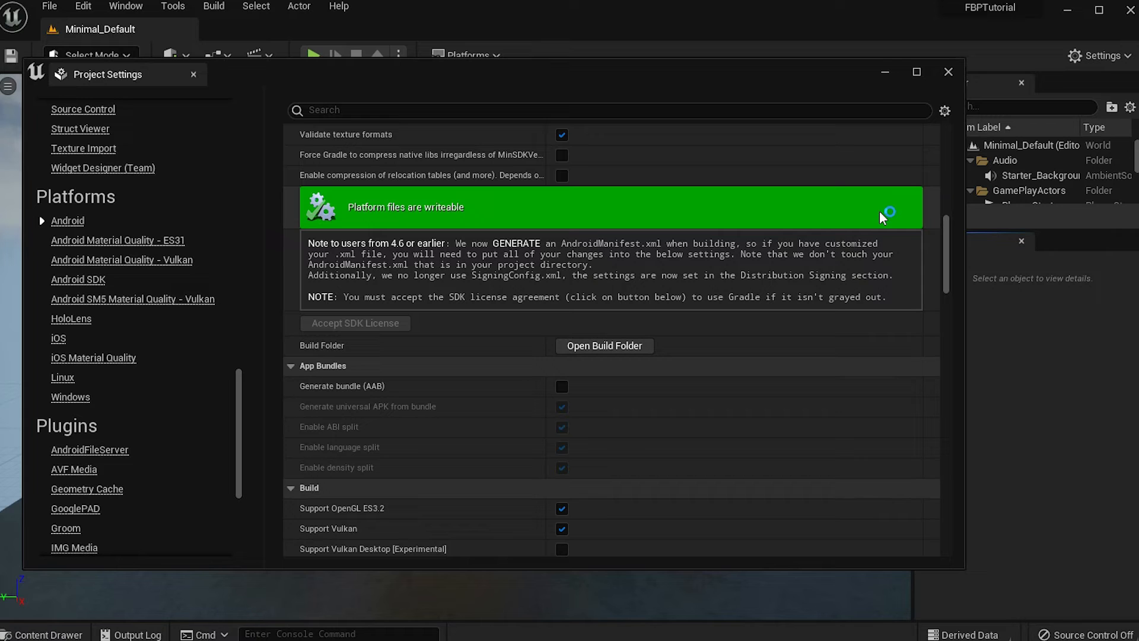
Back in Firebase Project settings, start Add app from the Your apps list.
left_click(948, 72)
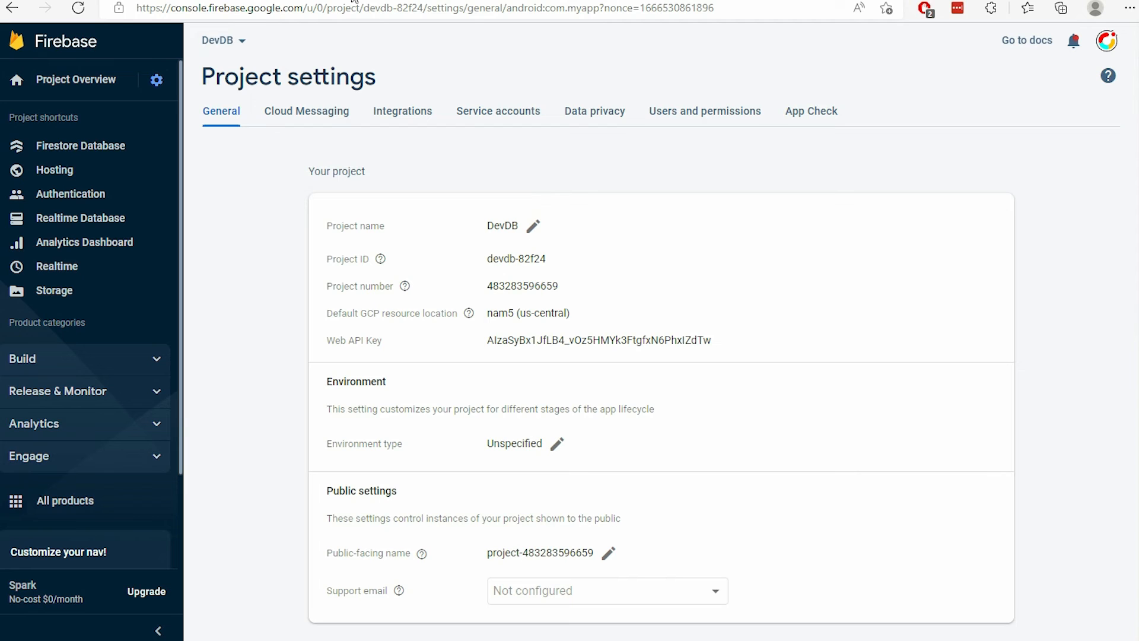
scroll("down", 3)
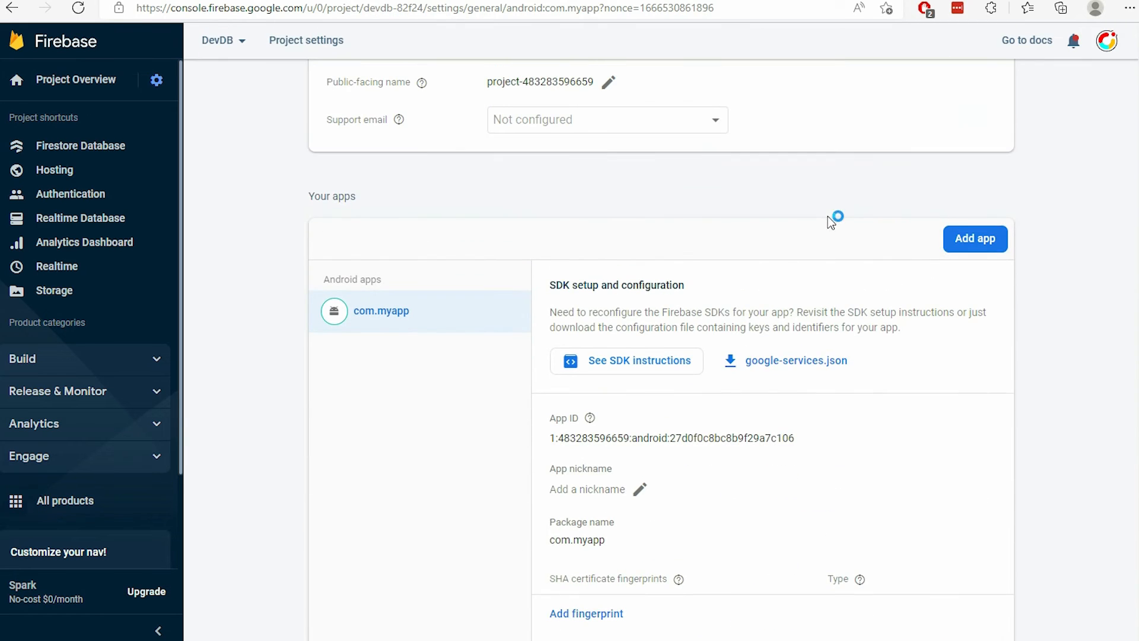
left_click(975, 238)
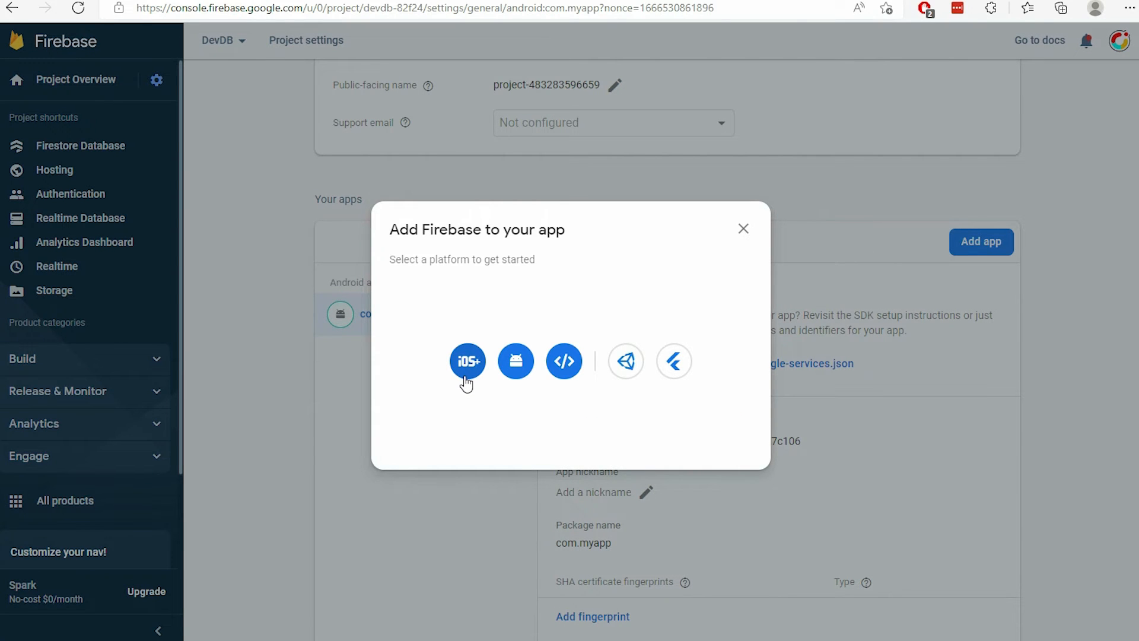
Choose iOS+ and register an Apple app with bundle ID com.myapp.
left_click(467, 361)
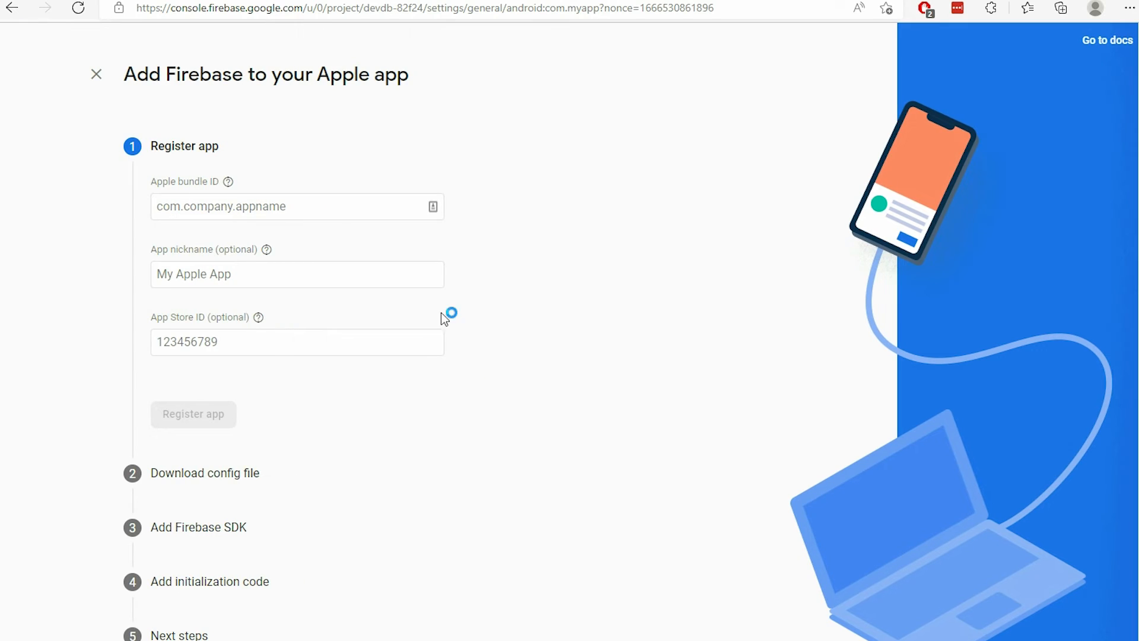
type("com.myap")
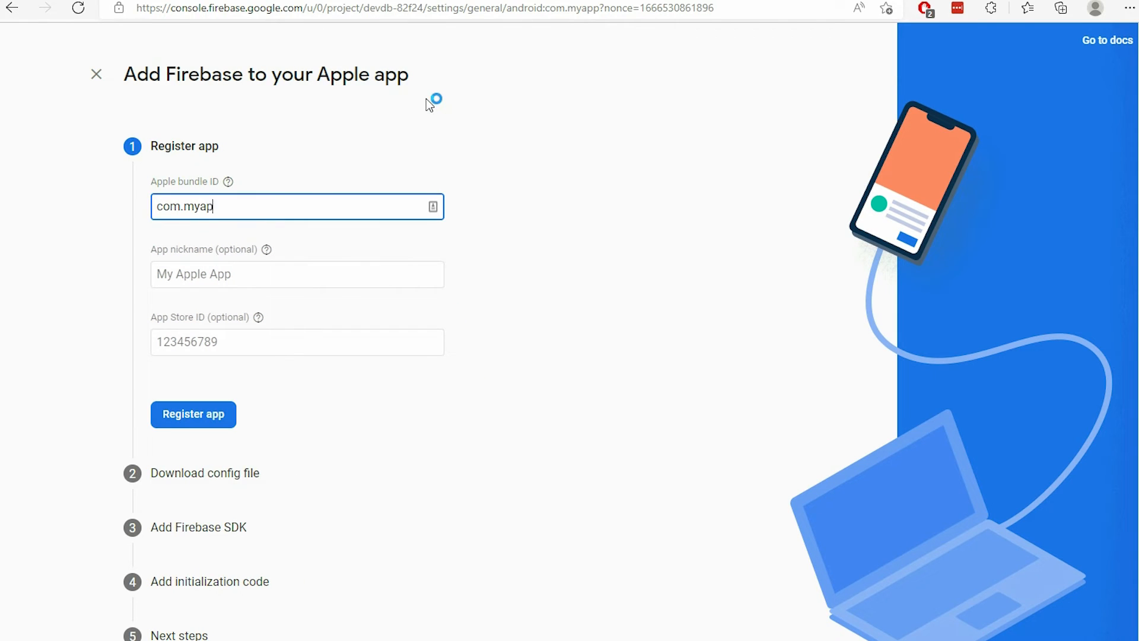
left_click(193, 414)
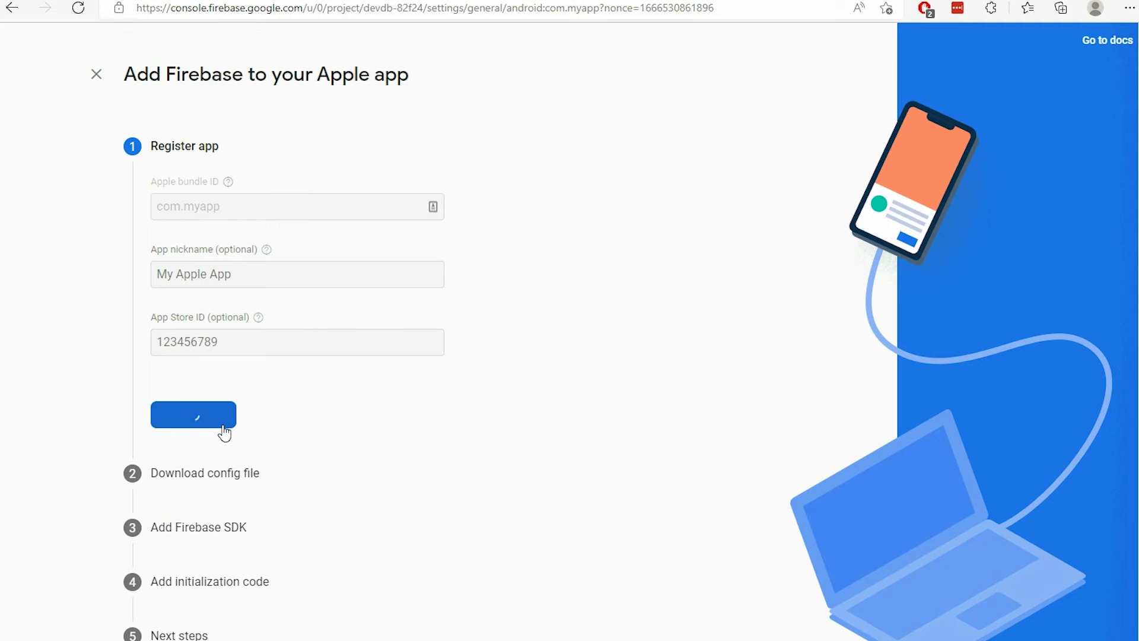
left_click(193, 415)
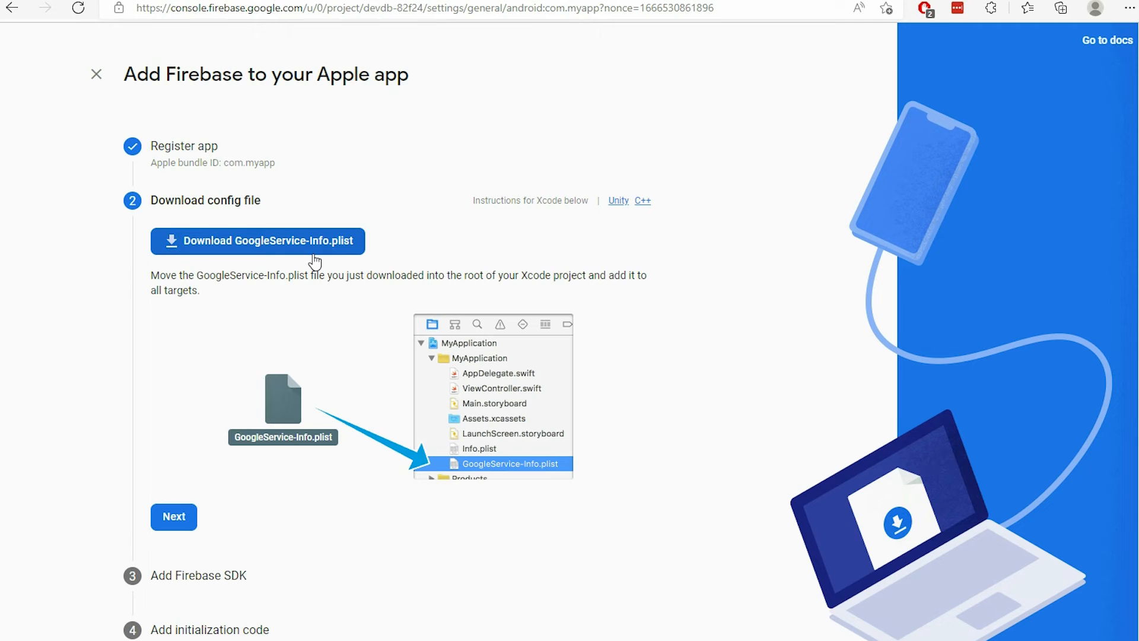
Download GoogleService-Info.plist, skip the remaining steps and continue to the console.
left_click(257, 241)
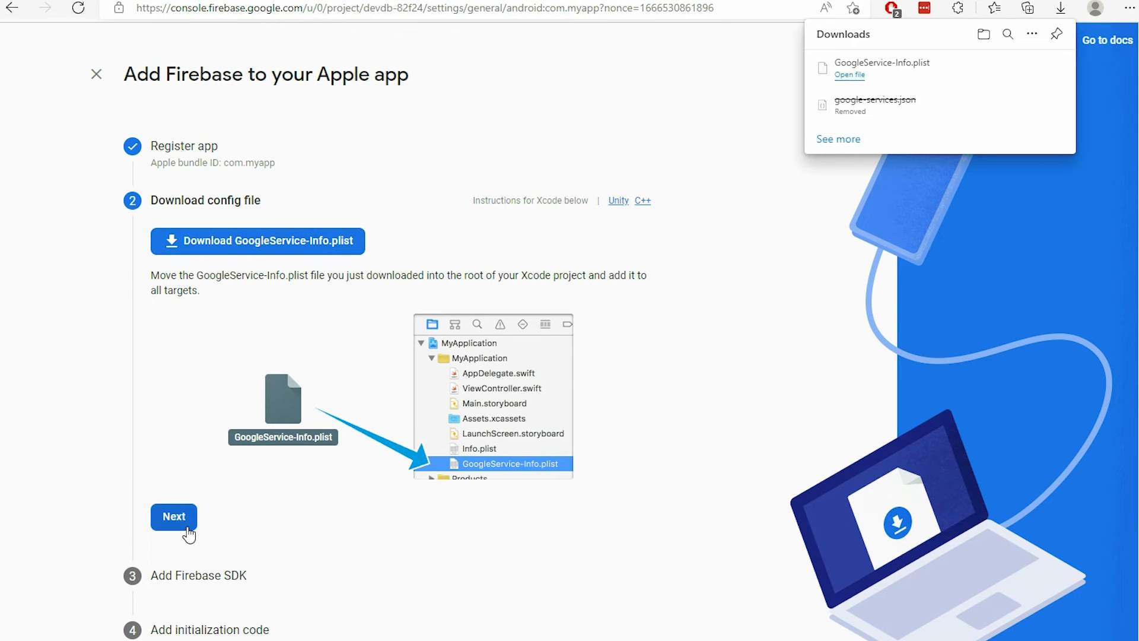
left_click(173, 516)
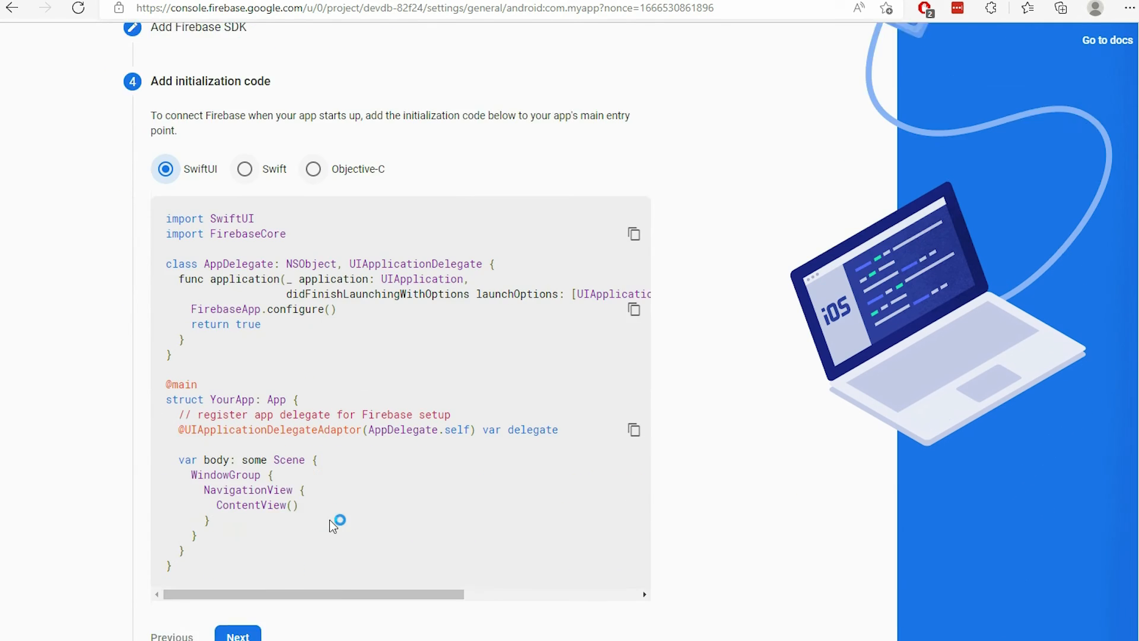
left_click(237, 636)
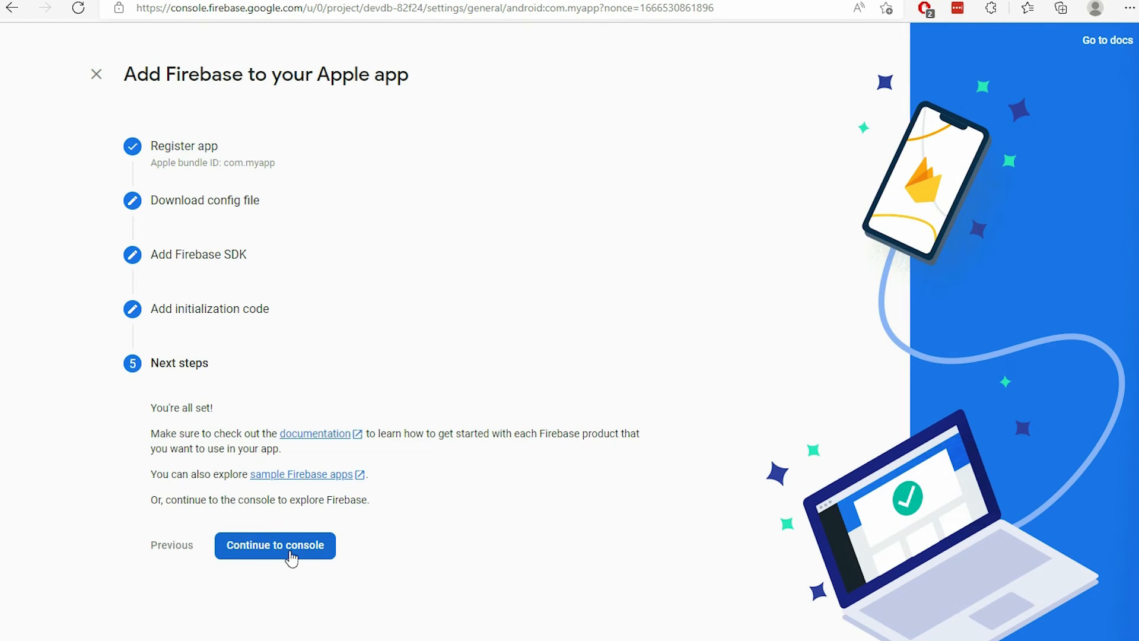
left_click(274, 544)
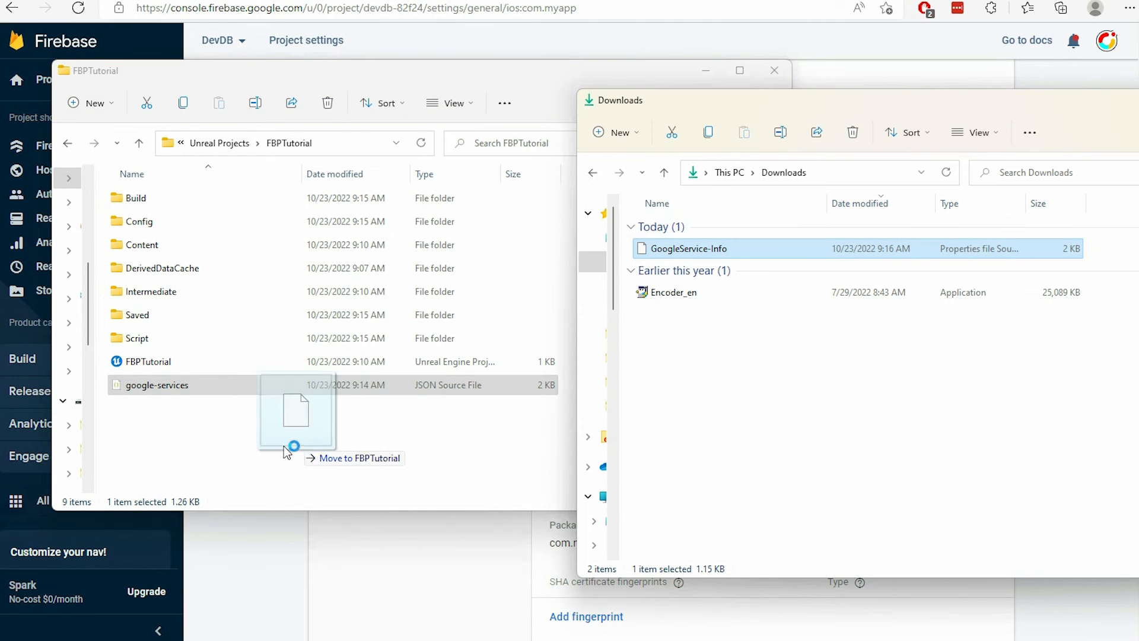
Drag GoogleService-Info from Downloads into the FBPTutorial project folder.
left_click_drag(687, 248, 294, 414)
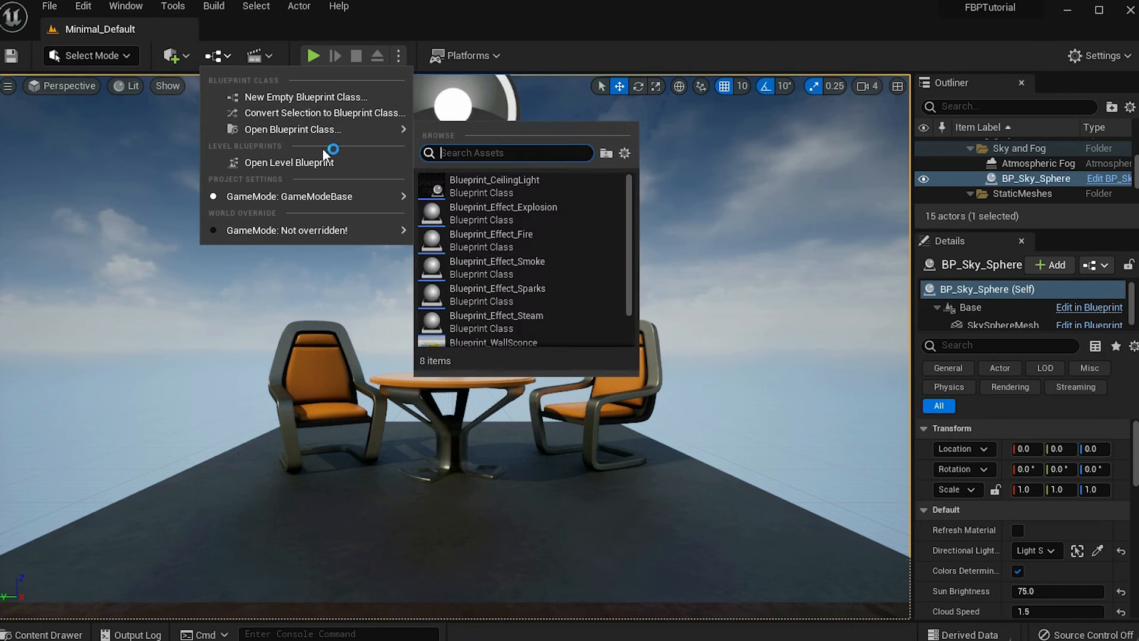
In the Level Blueprint, add Event BeginPlay wired into a Connect to Firebase node.
left_click(288, 163)
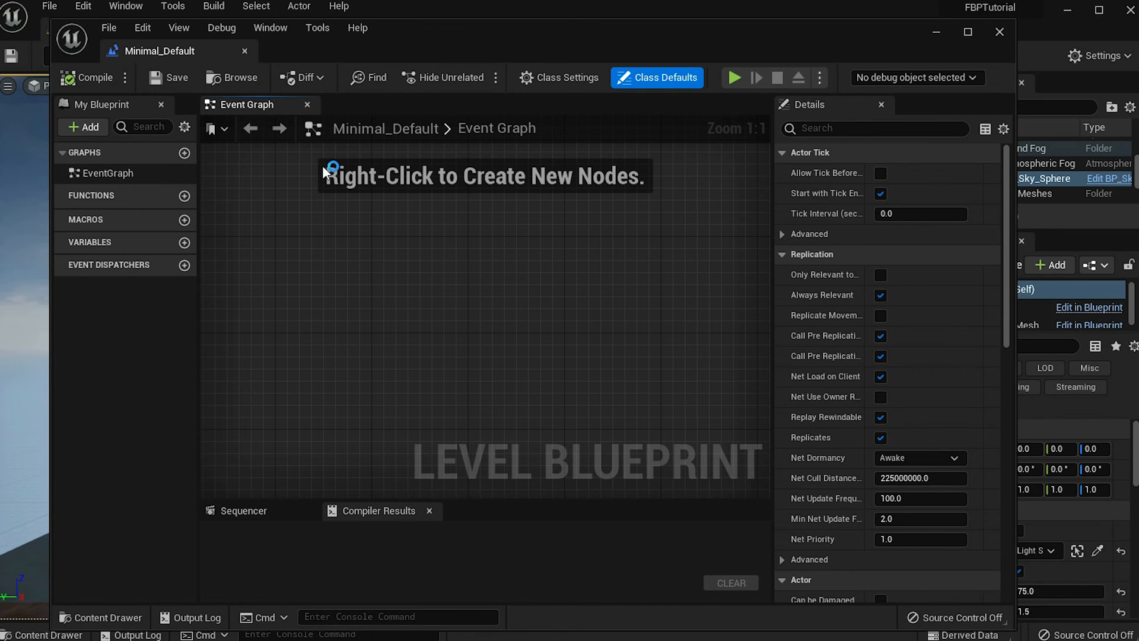
right_click(353, 161)
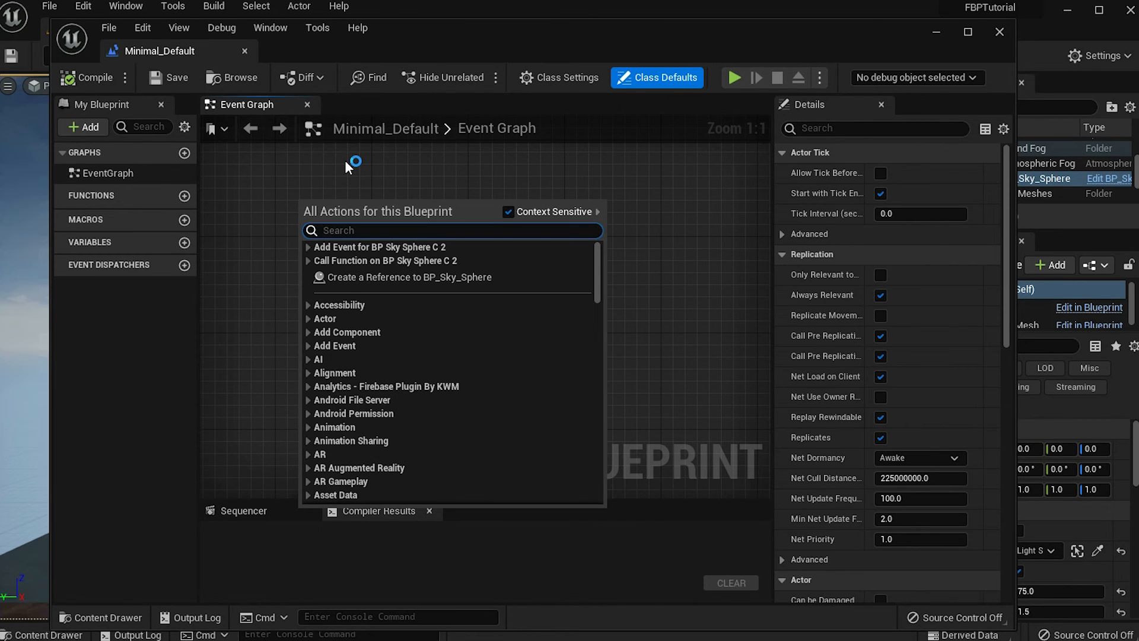
type("event begin pla")
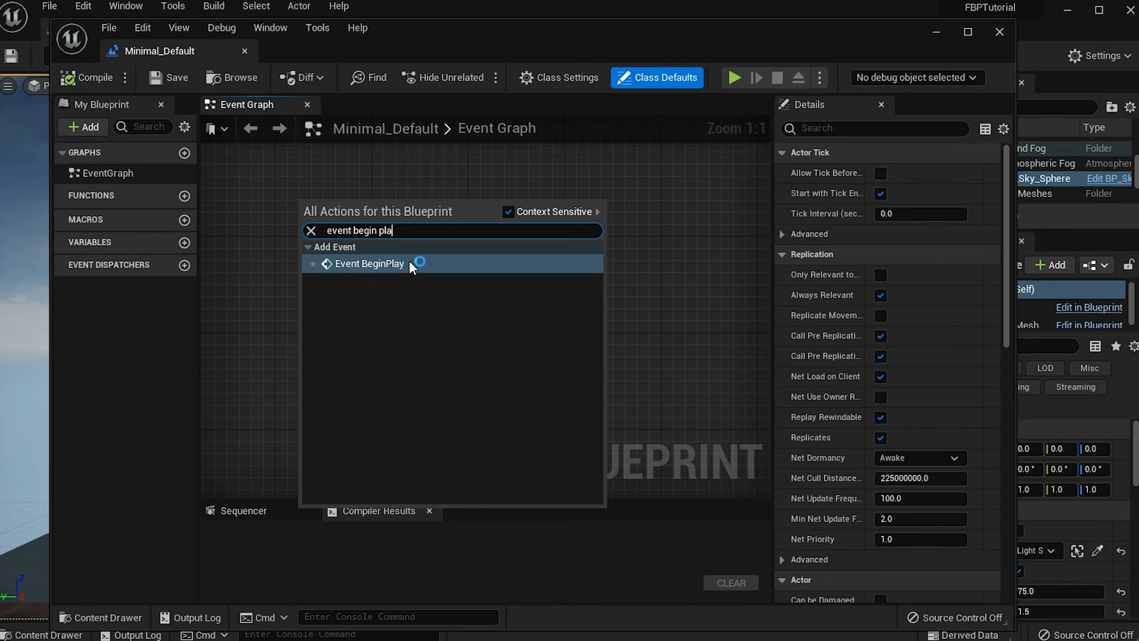
left_click(370, 264)
type("c")
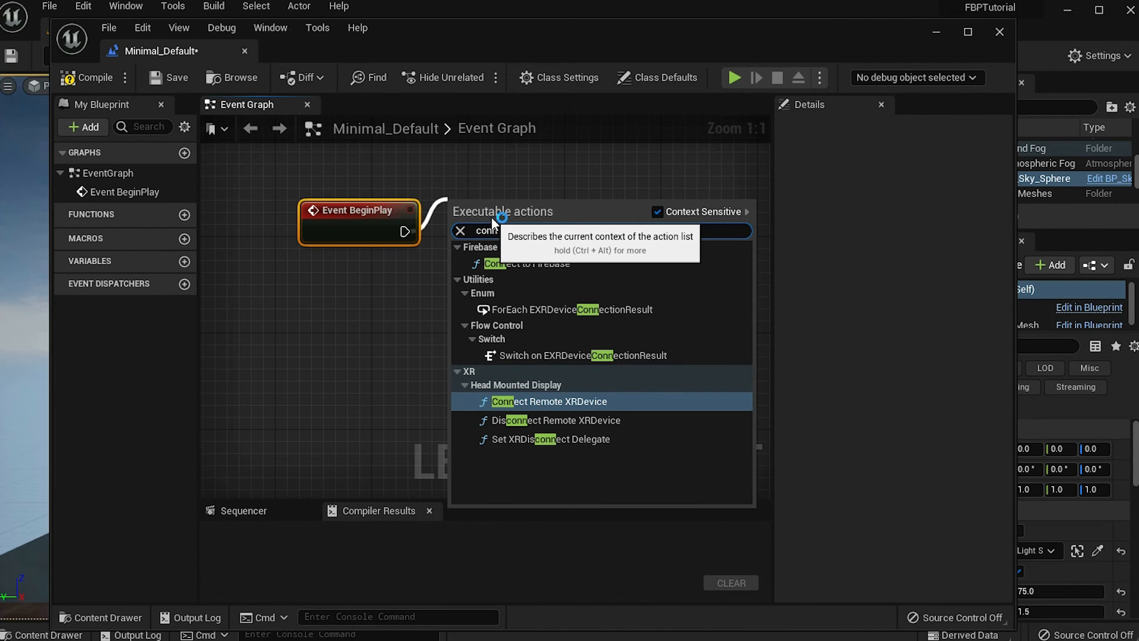
type("onnect to F")
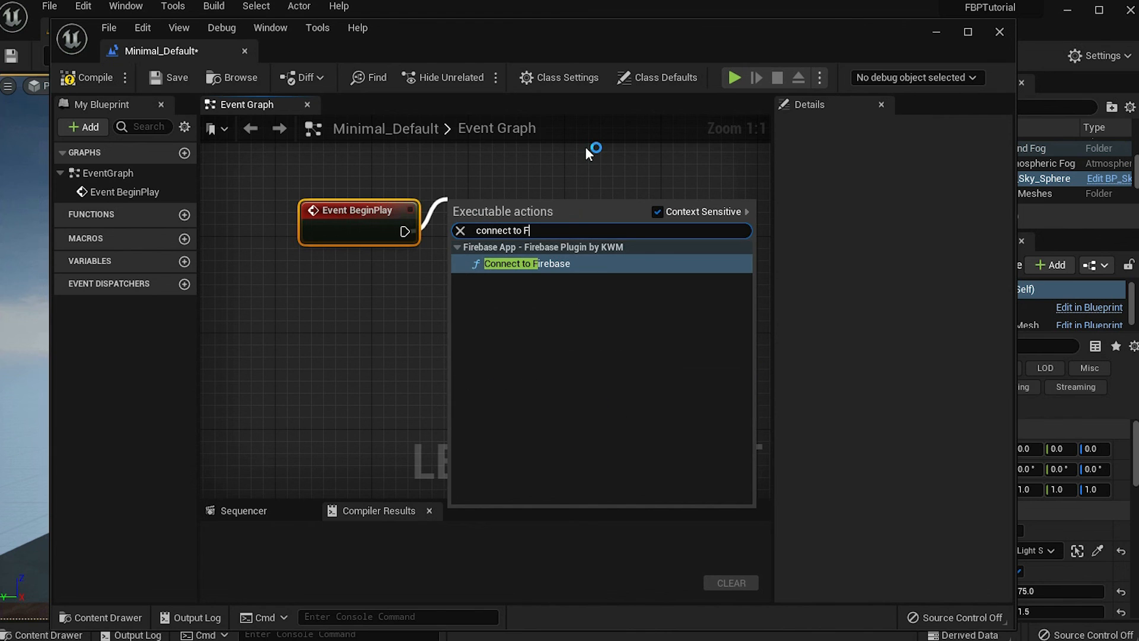
left_click(527, 264)
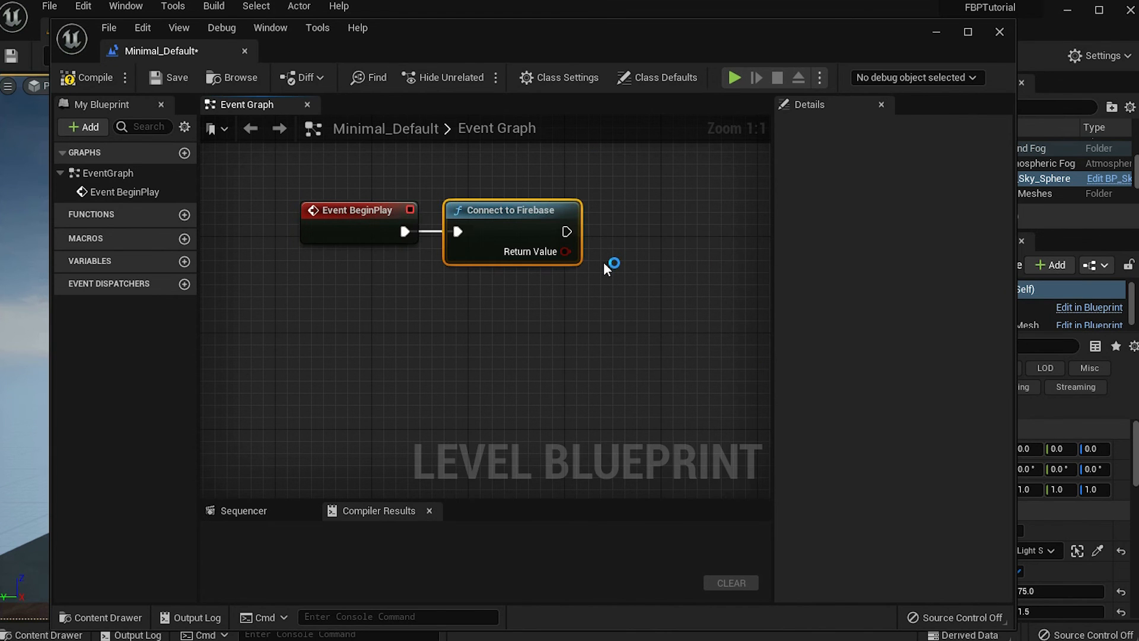
Feed Connect to Firebase's return value into a Print String node with Duration 5.0.
left_click_drag(621, 269, 519, 229)
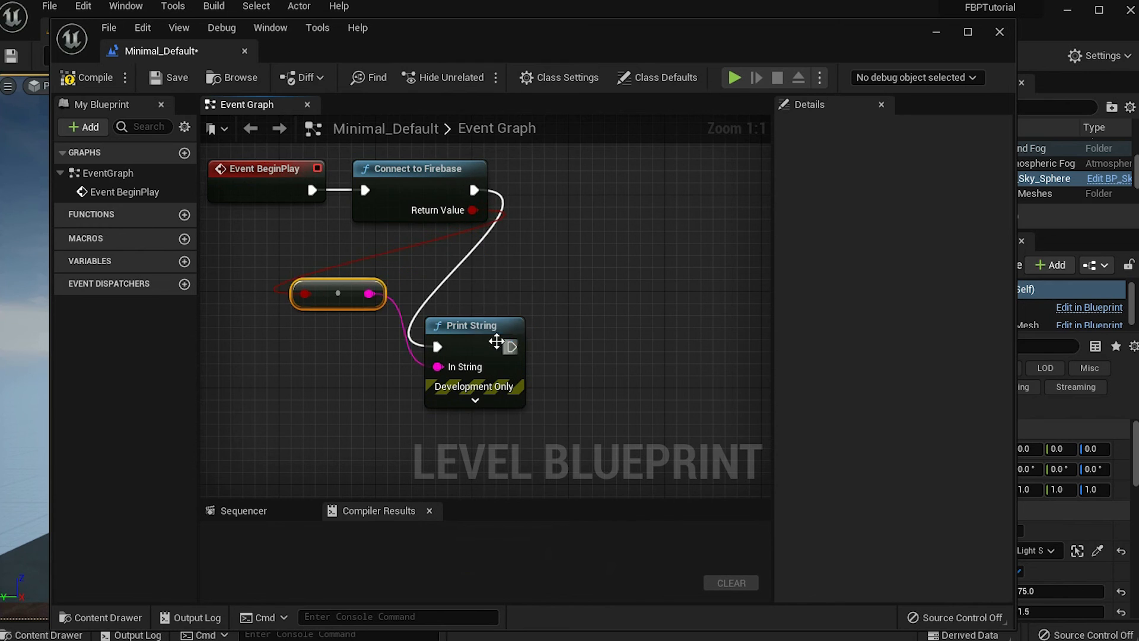
left_click(475, 400)
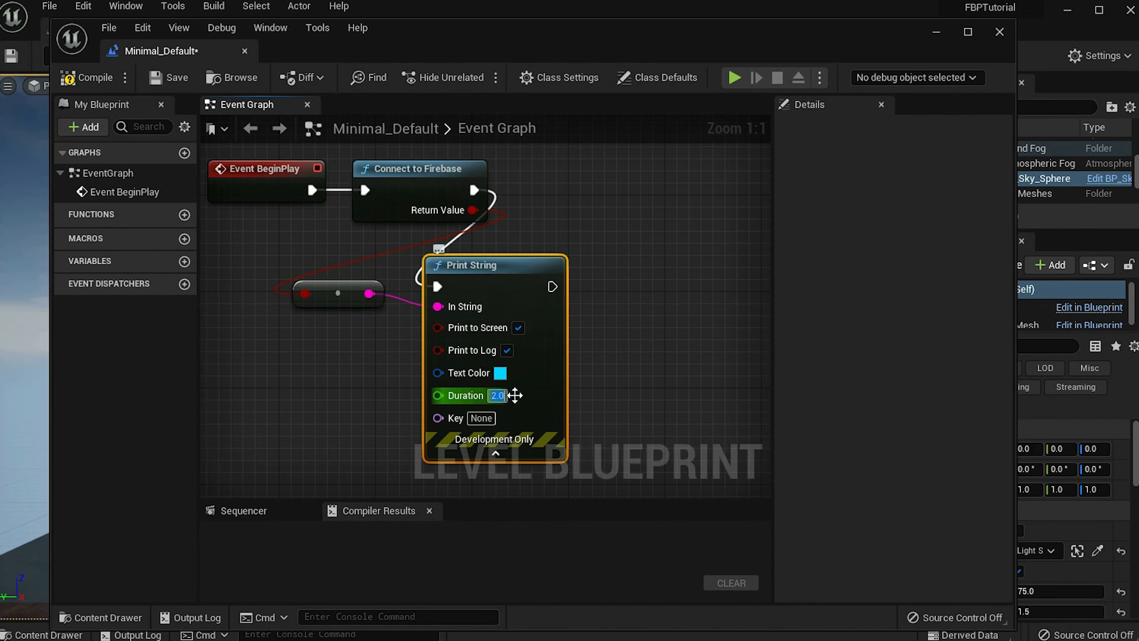
type("5.0")
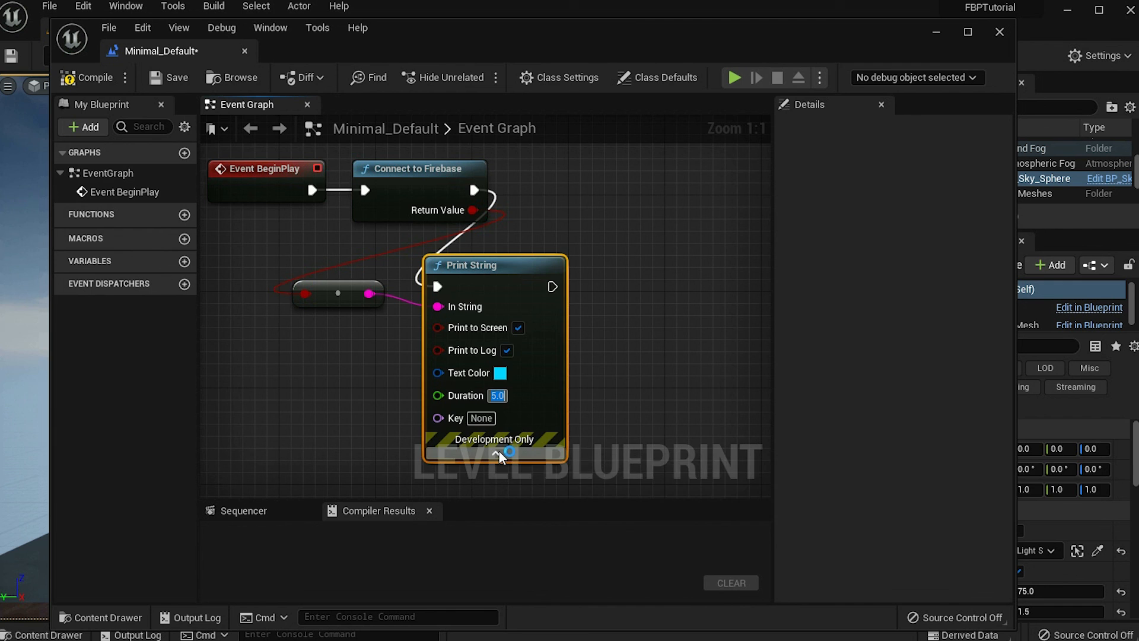
left_click(497, 456)
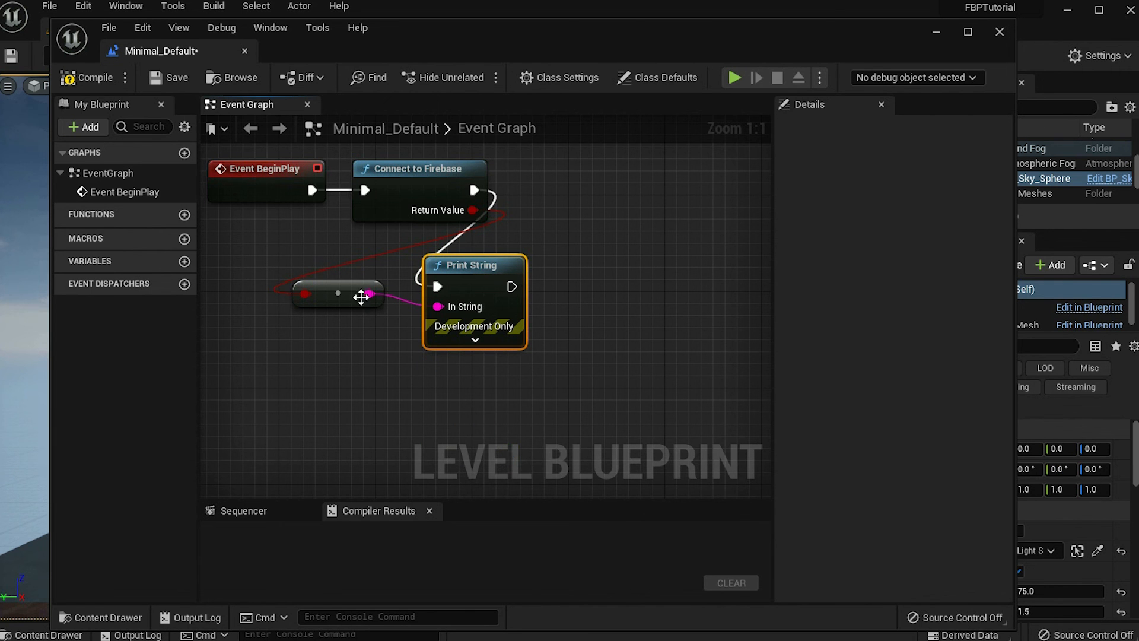
Compile the Level Blueprint and play the level so 'true' prints on screen.
left_click(93, 79)
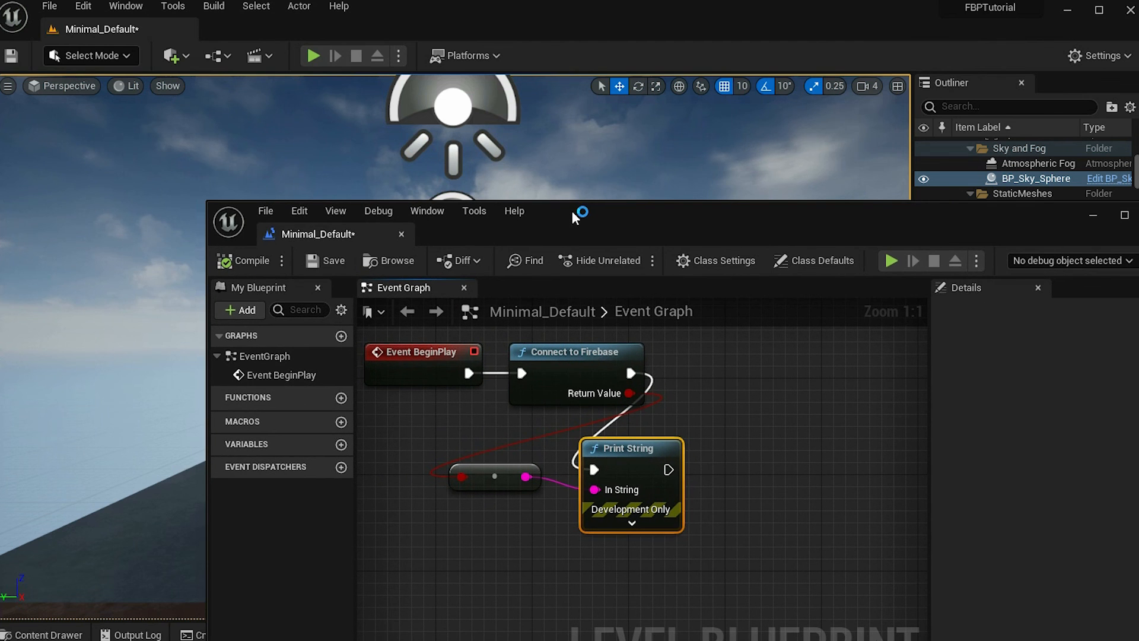
left_click(312, 56)
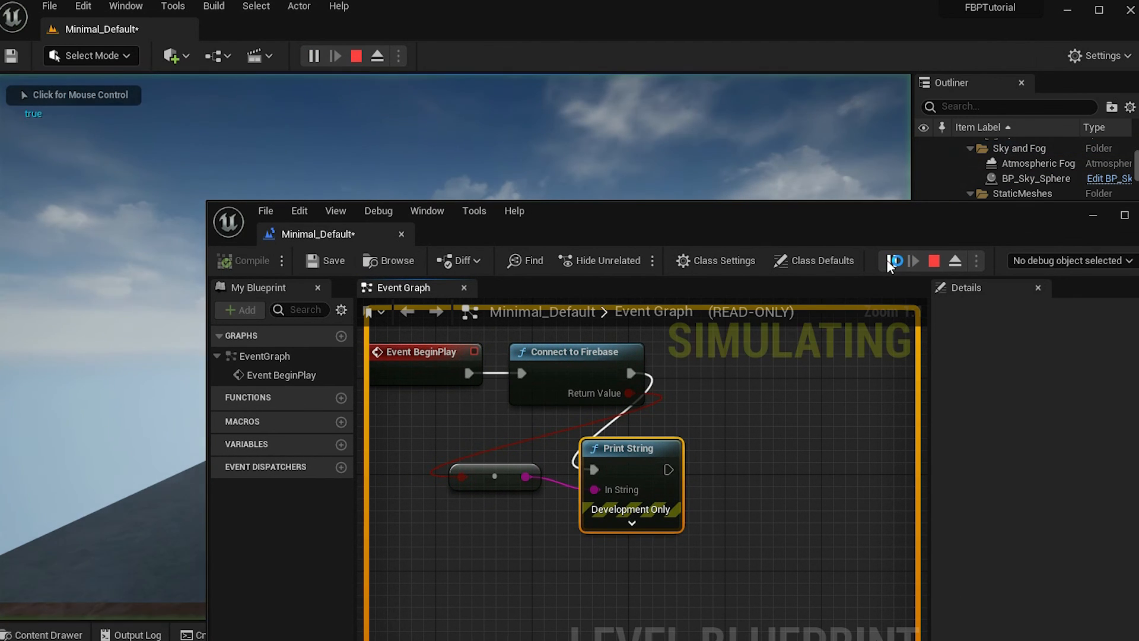